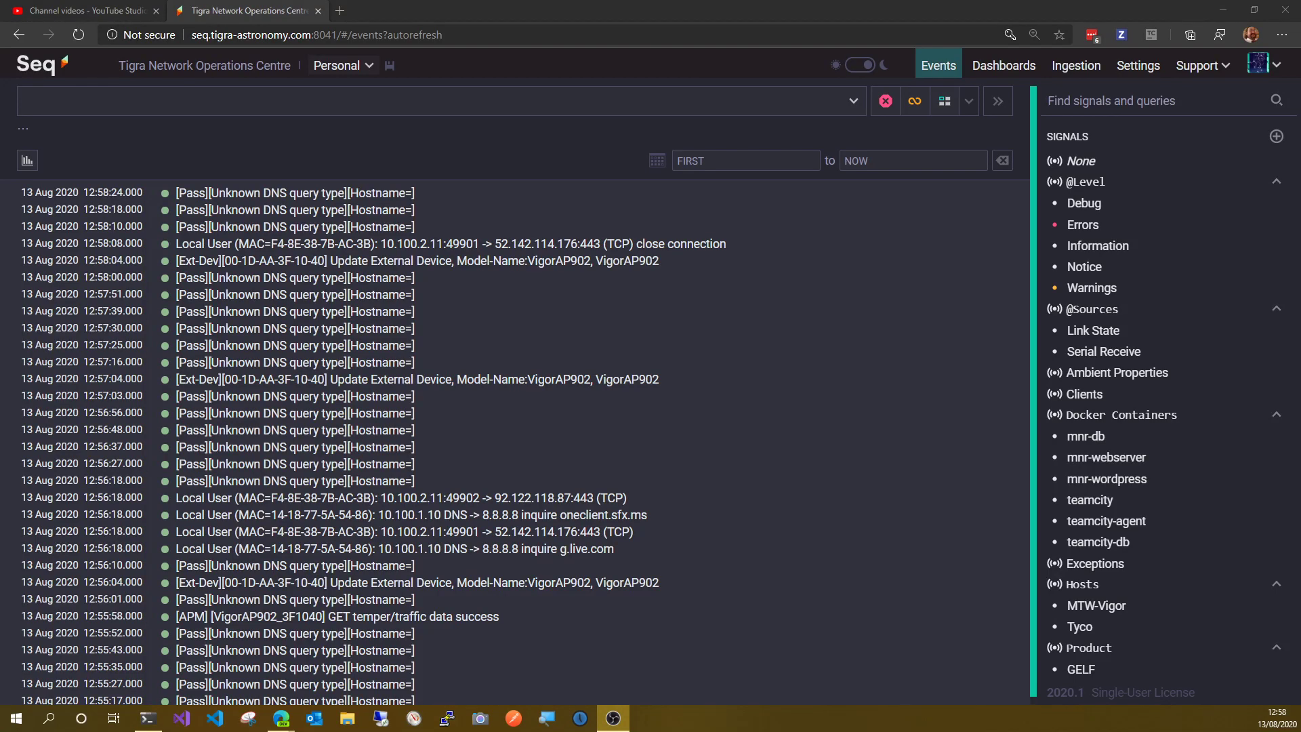
{"action": "mouse_move", "coordinate": [836, 237]}
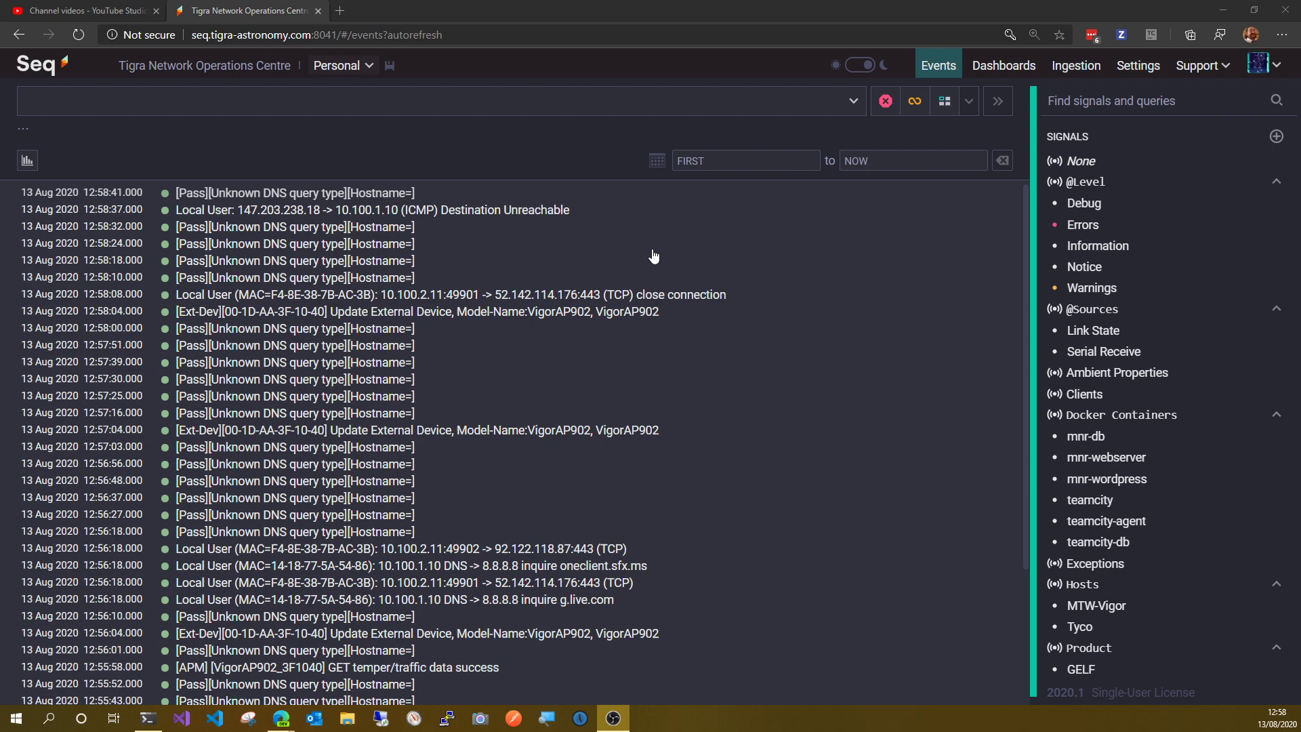
{"action": "mouse_move", "coordinate": [710, 241]}
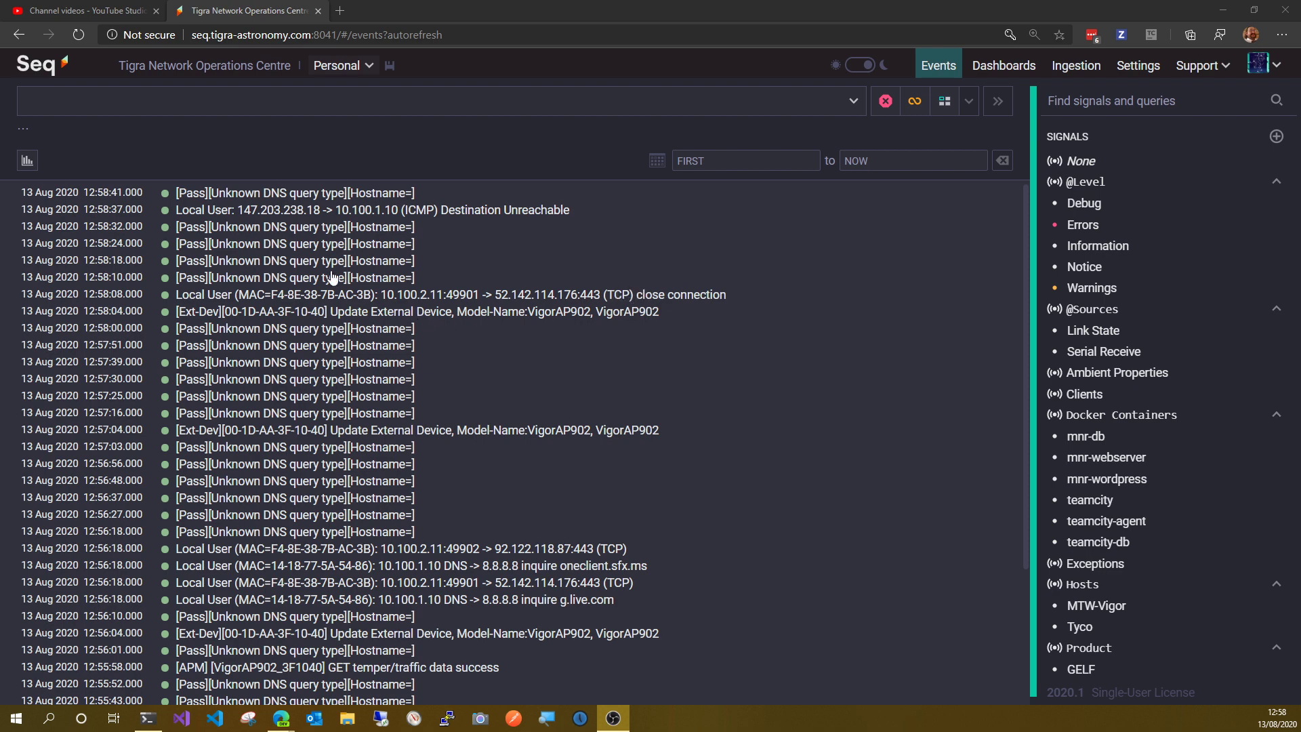
{"action": "mouse_move", "coordinate": [247, 200]}
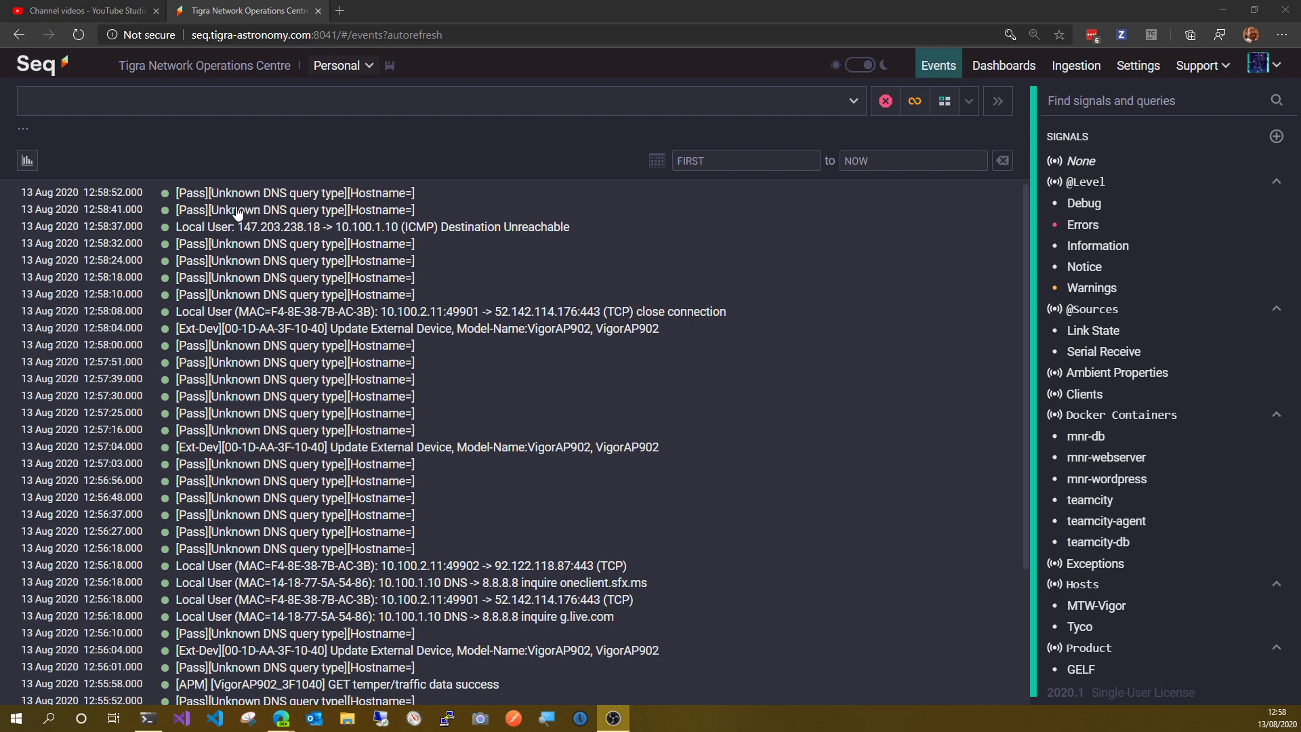
{"action": "mouse_move", "coordinate": [243, 216]}
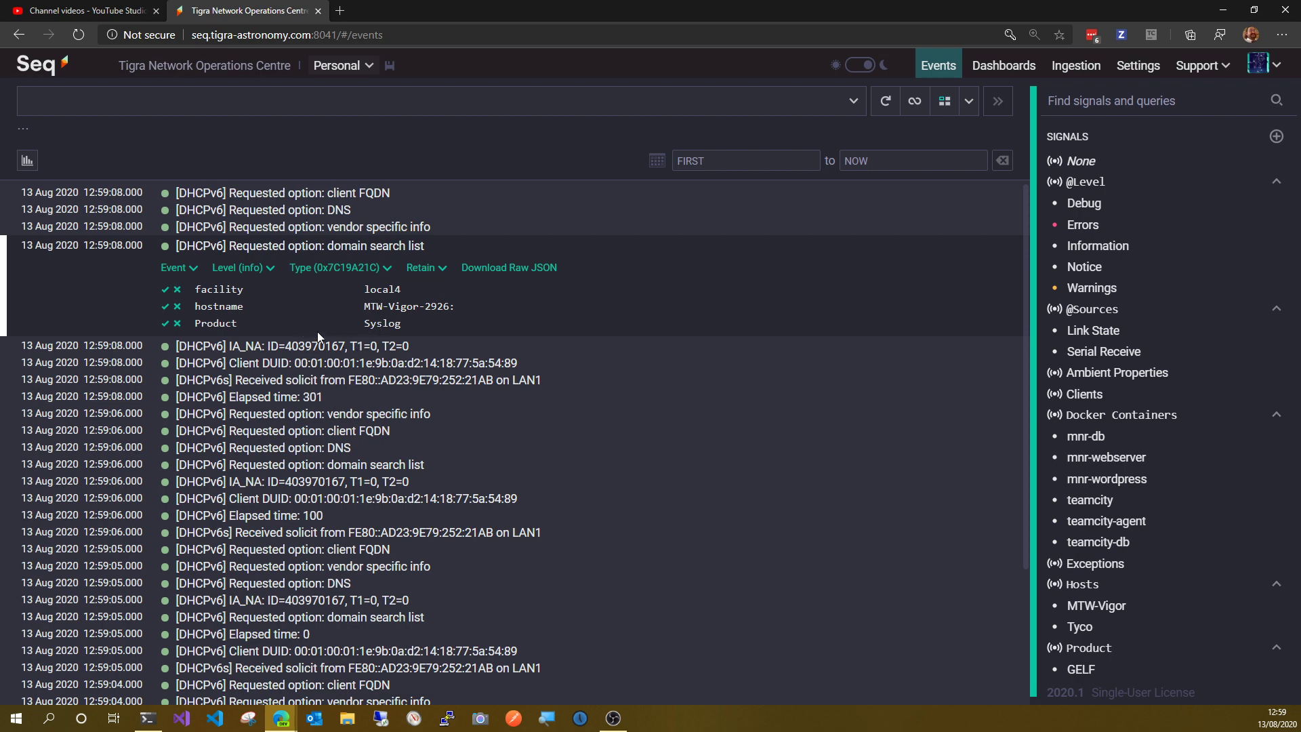
{"action": "mouse_move", "coordinate": [260, 255]}
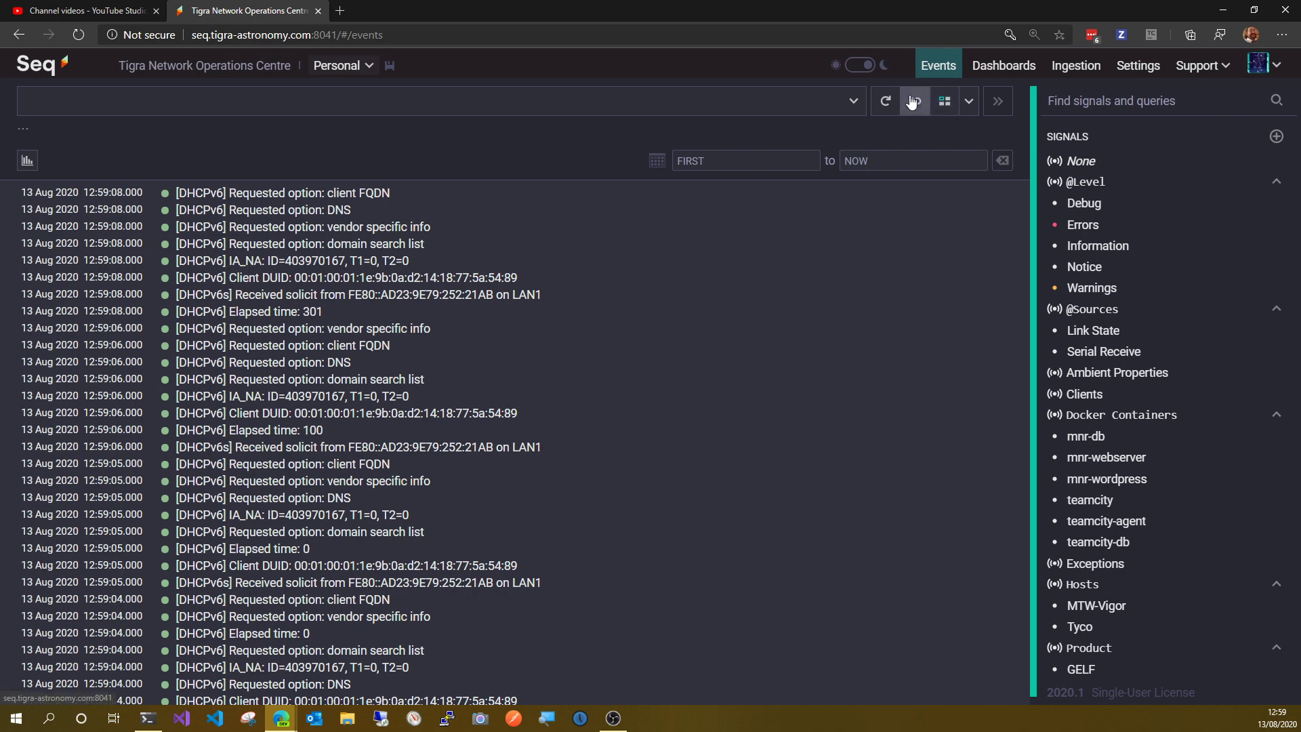
Step: Resume auto-refresh so new DHCPv6 and DNS syslog events stream in
{"action": "left_click", "coordinate": [914, 100]}
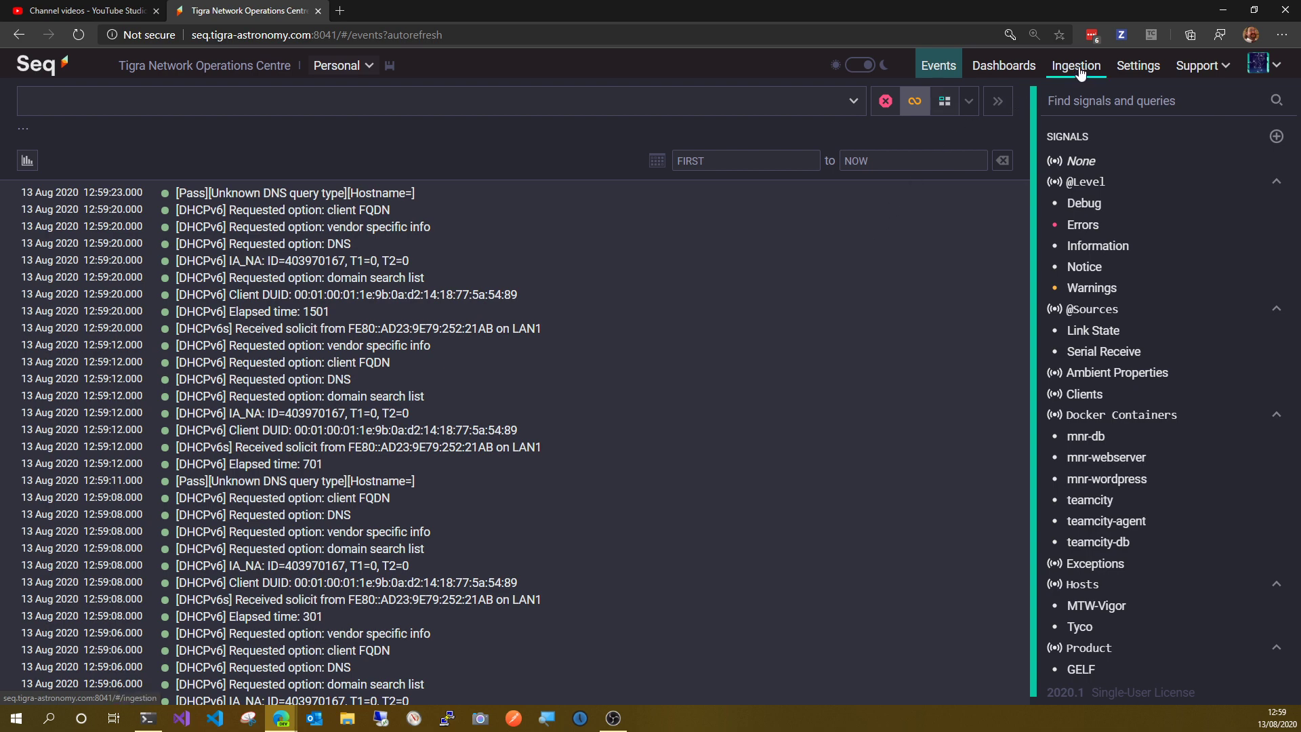
Step: Check the flat SysLog Ingestion dashboard, then switch to the Ingestion overview
{"action": "left_click", "coordinate": [1003, 66]}
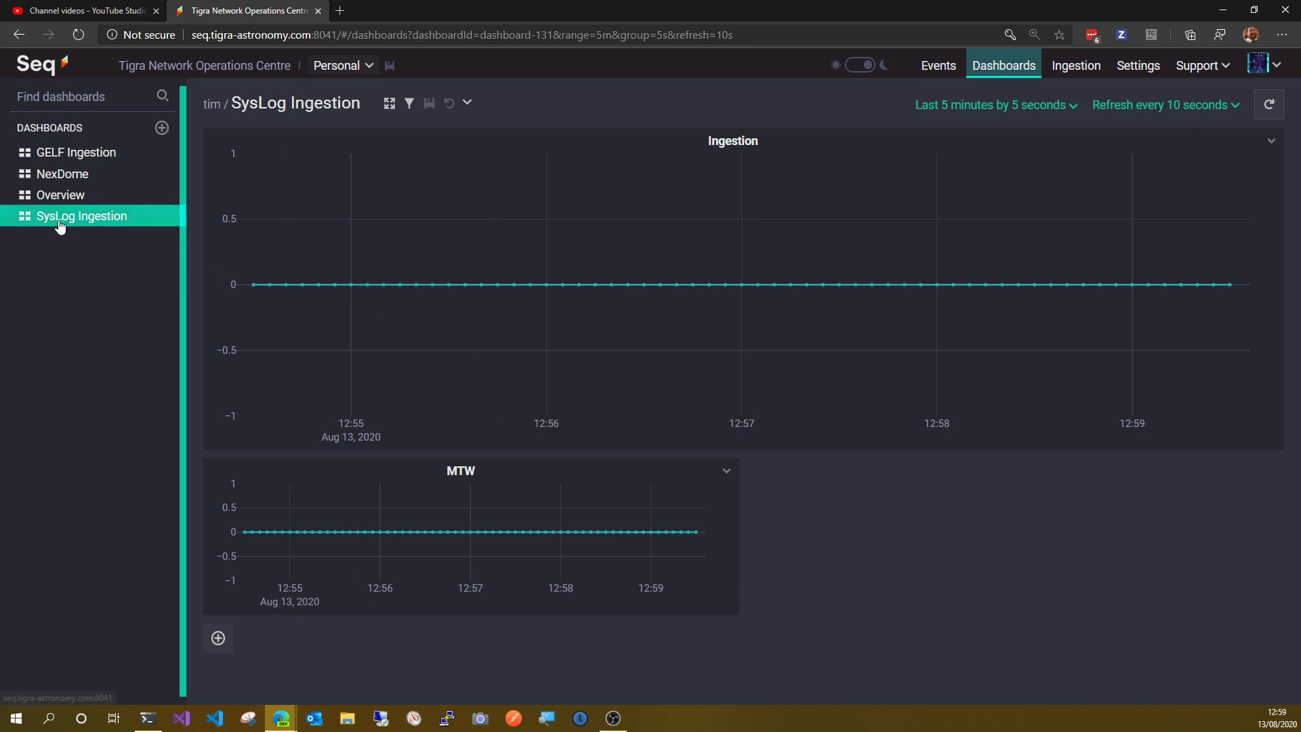
{"action": "mouse_move", "coordinate": [589, 296]}
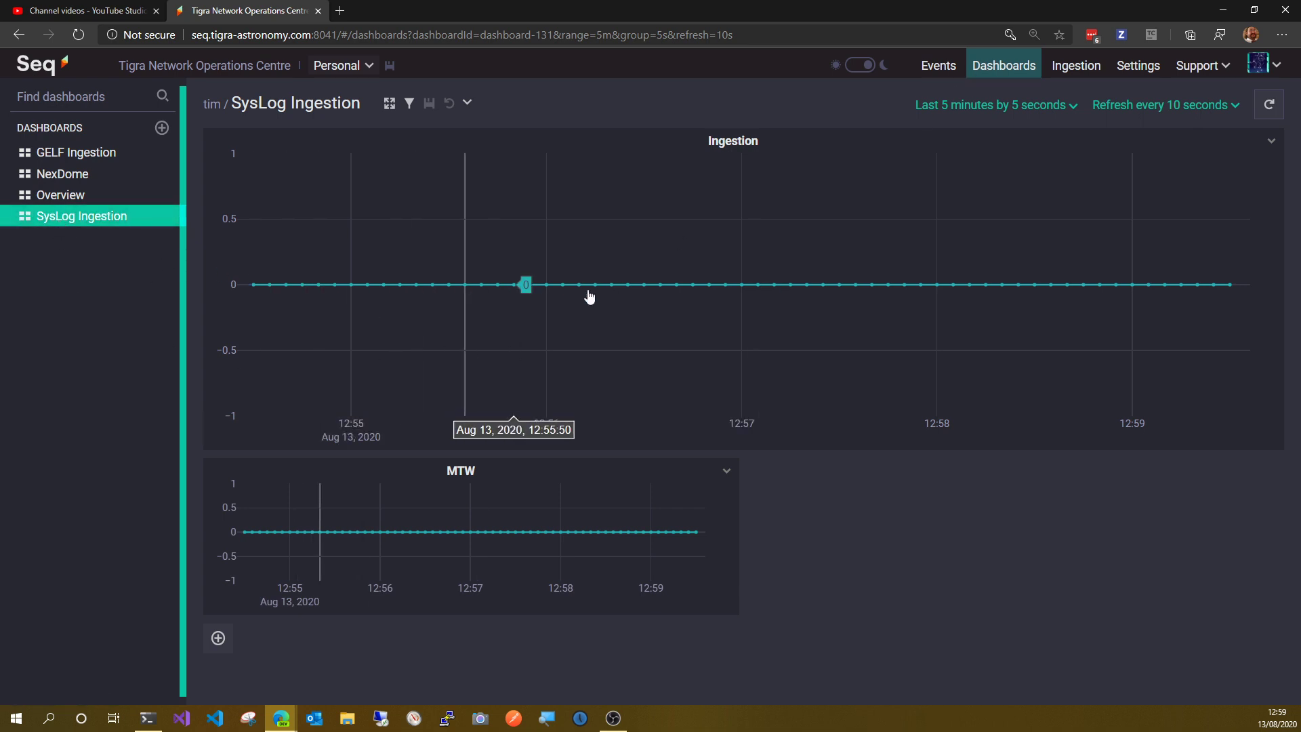
{"action": "mouse_move", "coordinate": [932, 108]}
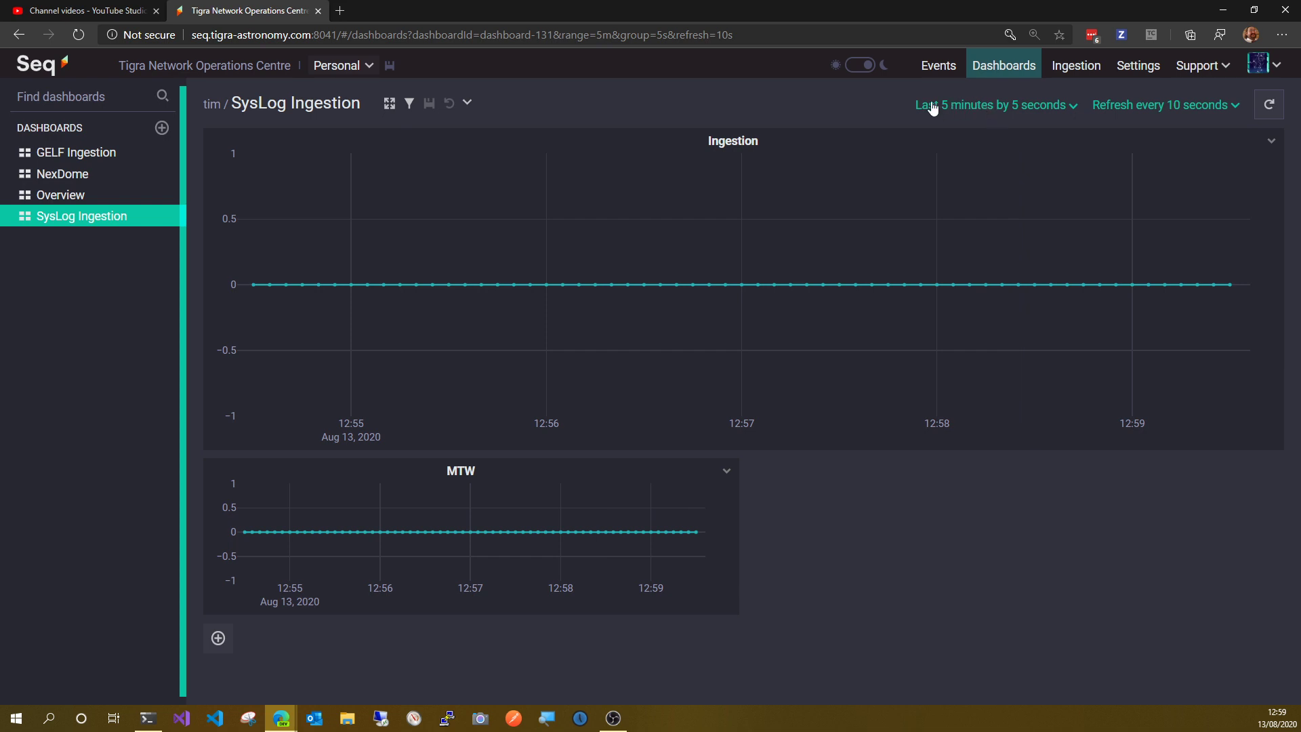
{"action": "mouse_move", "coordinate": [1027, 109]}
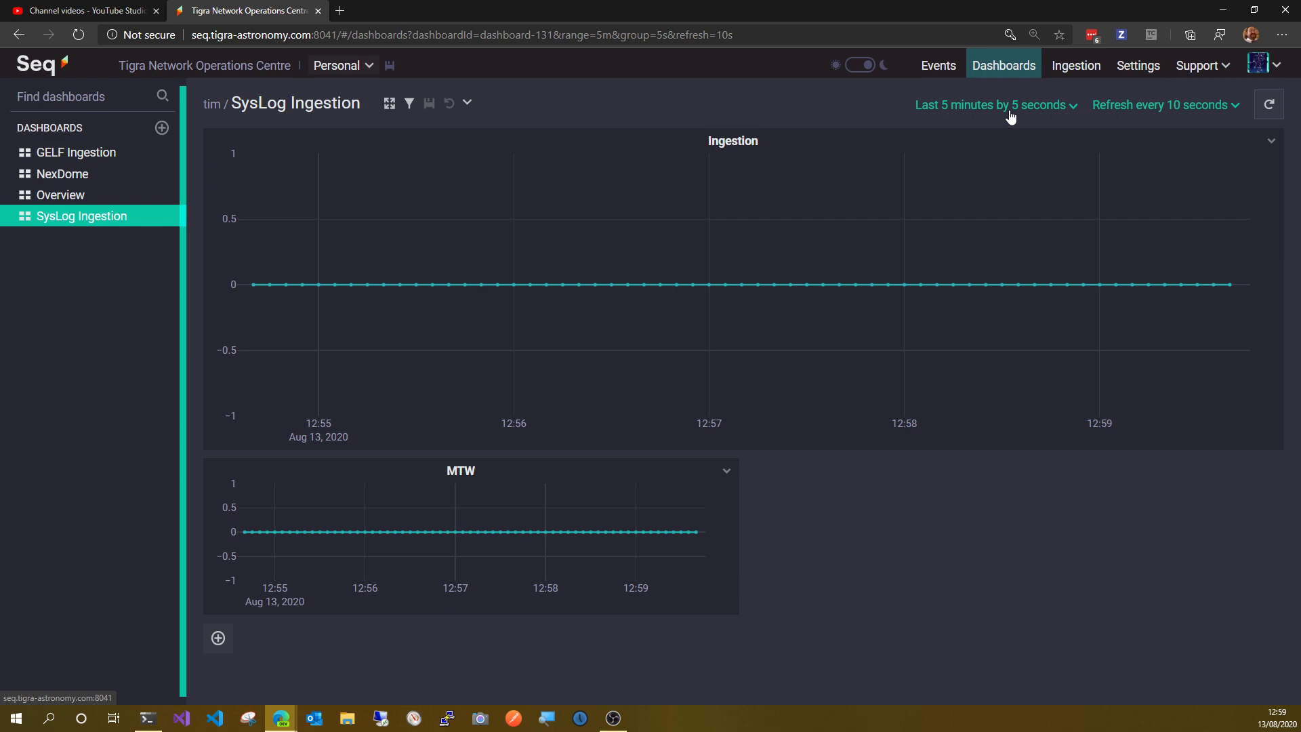
{"action": "mouse_move", "coordinate": [1016, 551]}
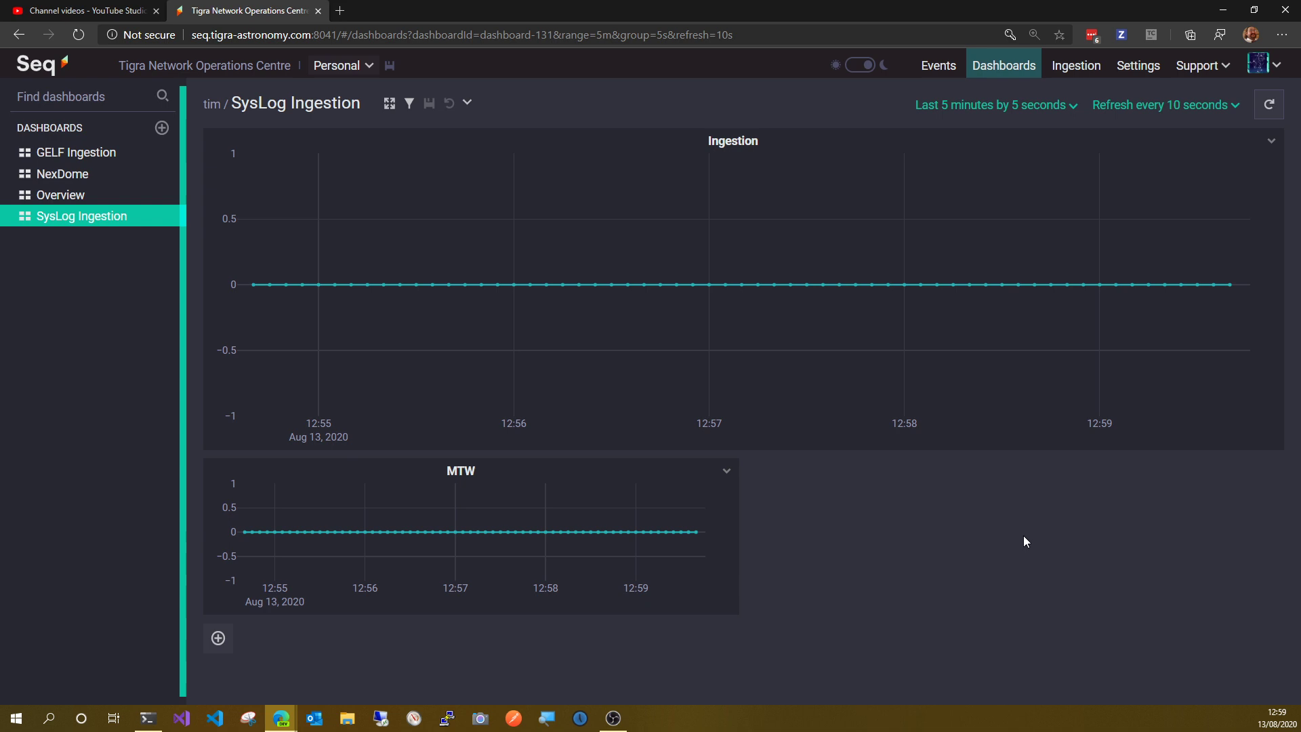
{"action": "mouse_move", "coordinate": [1074, 544]}
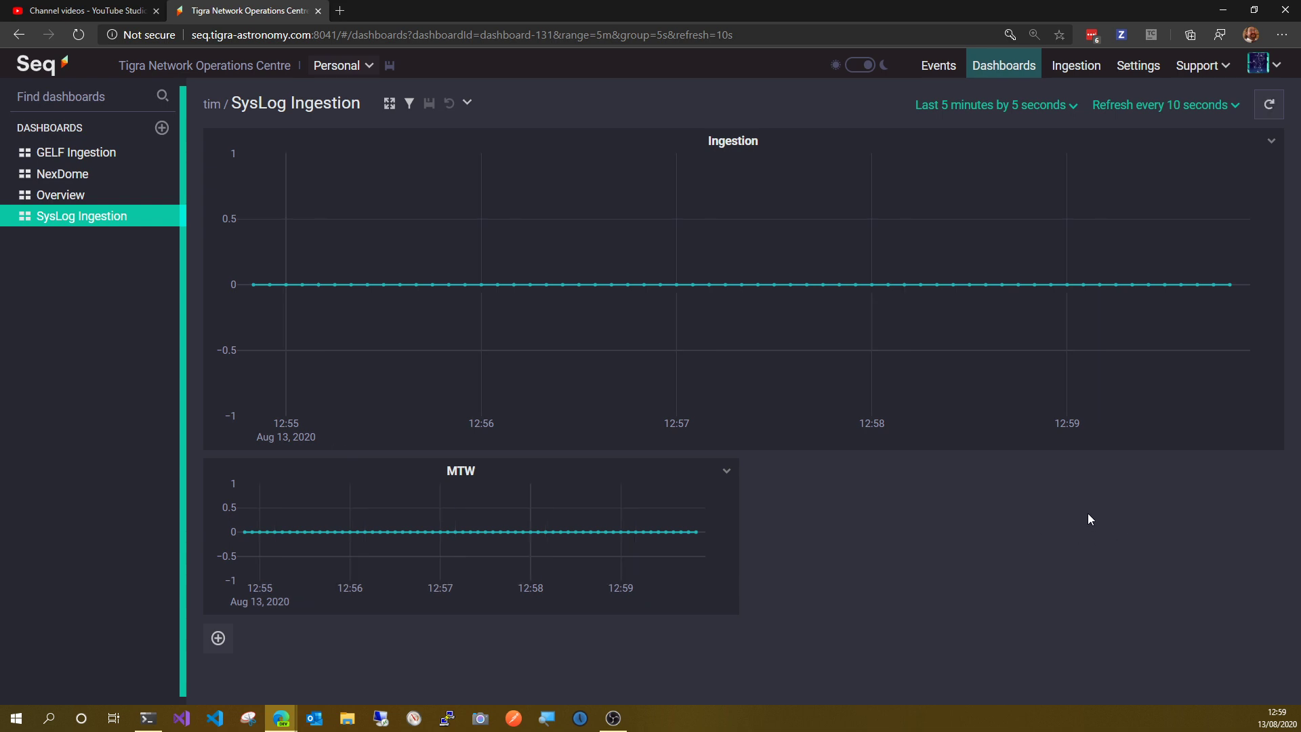
{"action": "mouse_move", "coordinate": [1080, 492]}
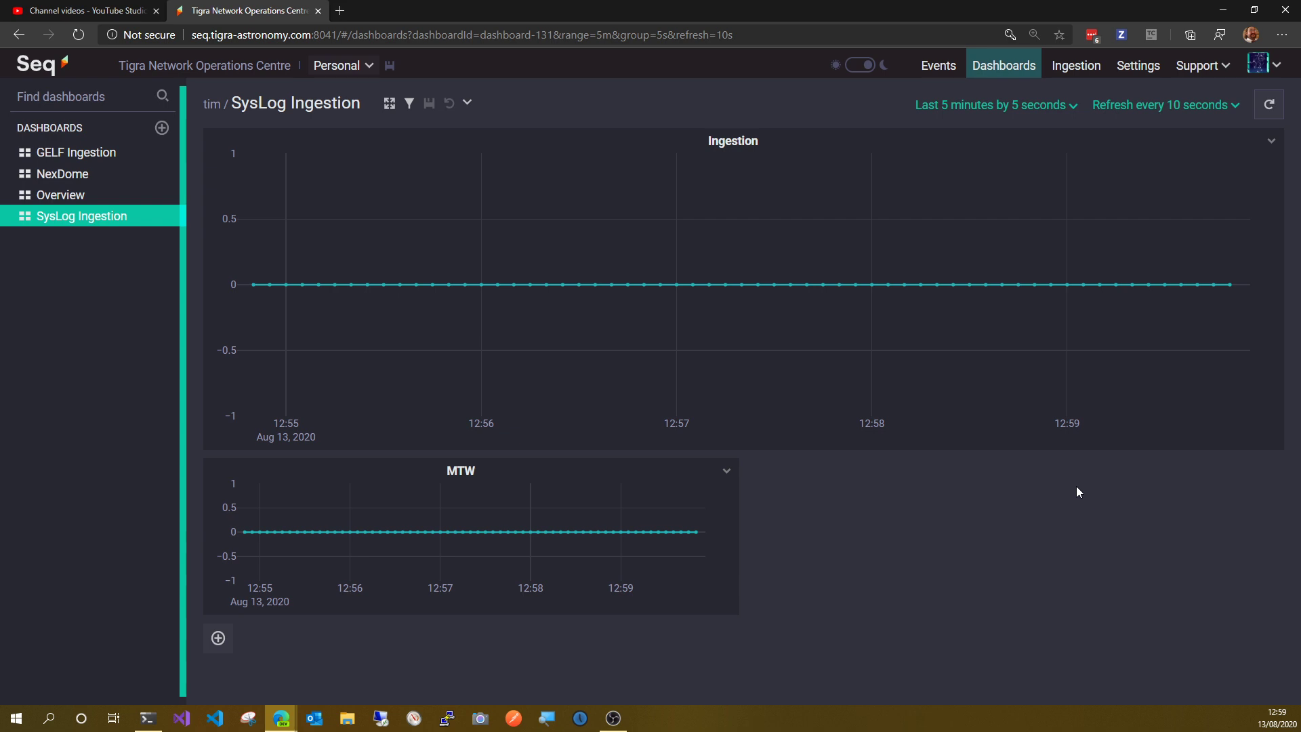
{"action": "mouse_move", "coordinate": [1106, 480]}
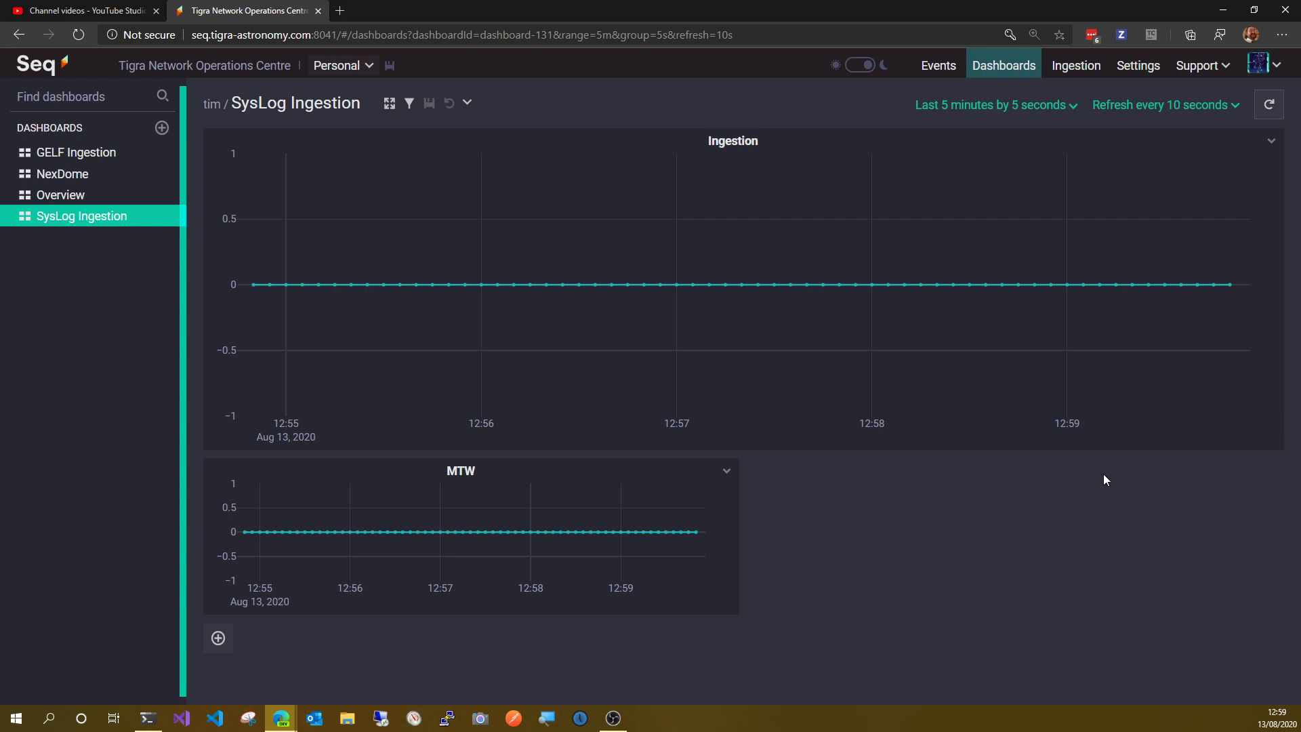
{"action": "mouse_move", "coordinate": [1128, 491]}
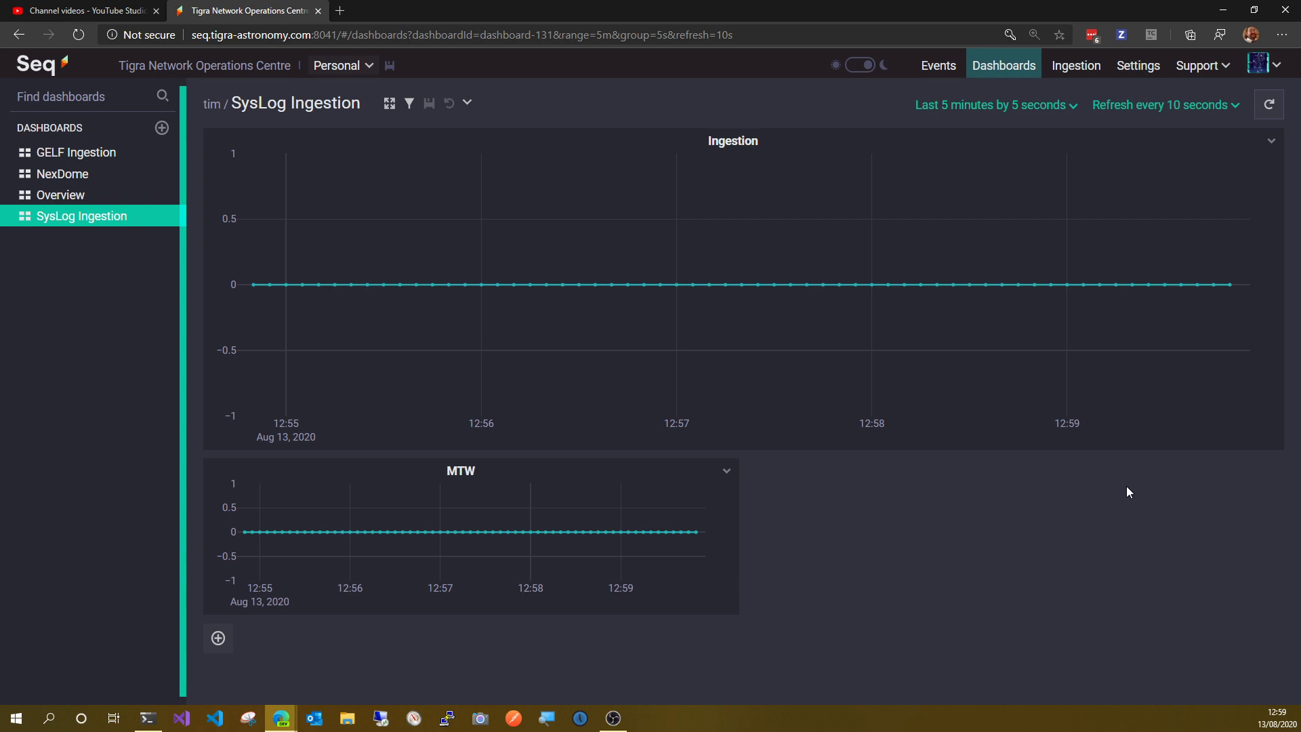
{"action": "mouse_move", "coordinate": [1087, 338]}
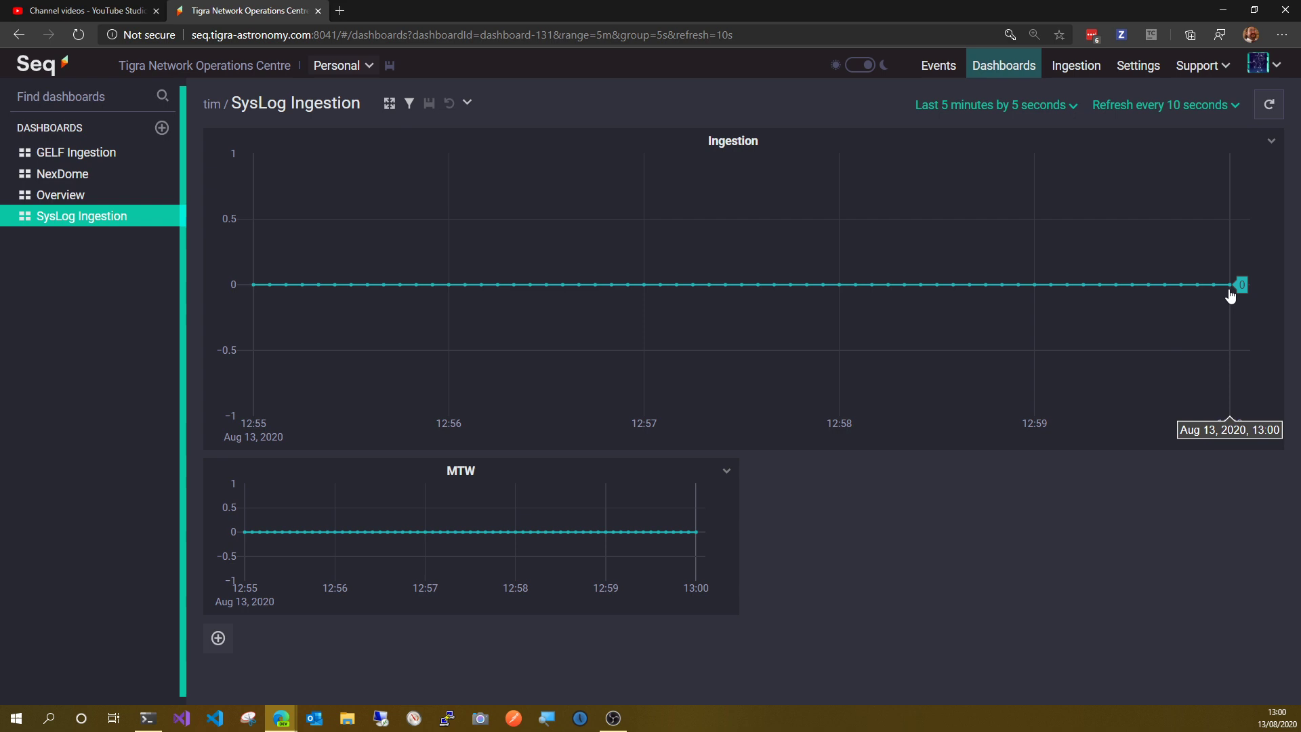
{"action": "mouse_move", "coordinate": [1223, 301]}
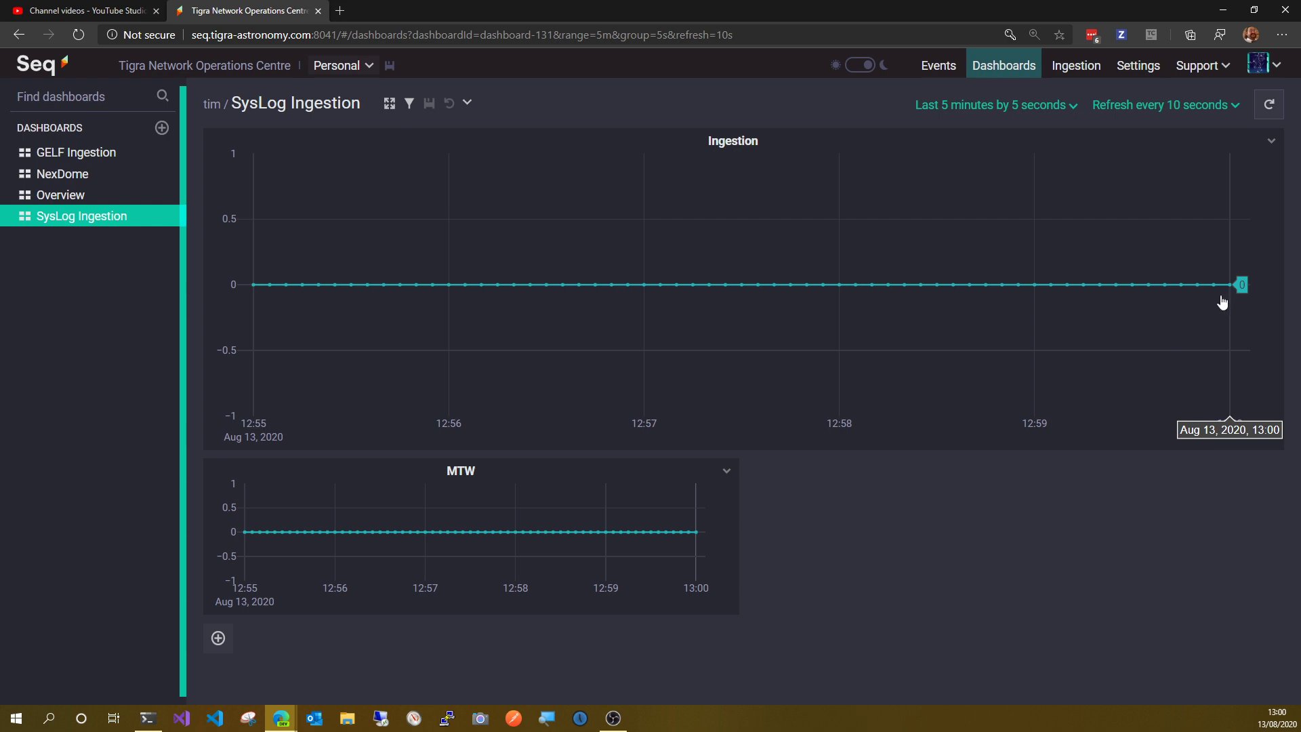
{"action": "mouse_move", "coordinate": [1035, 179]}
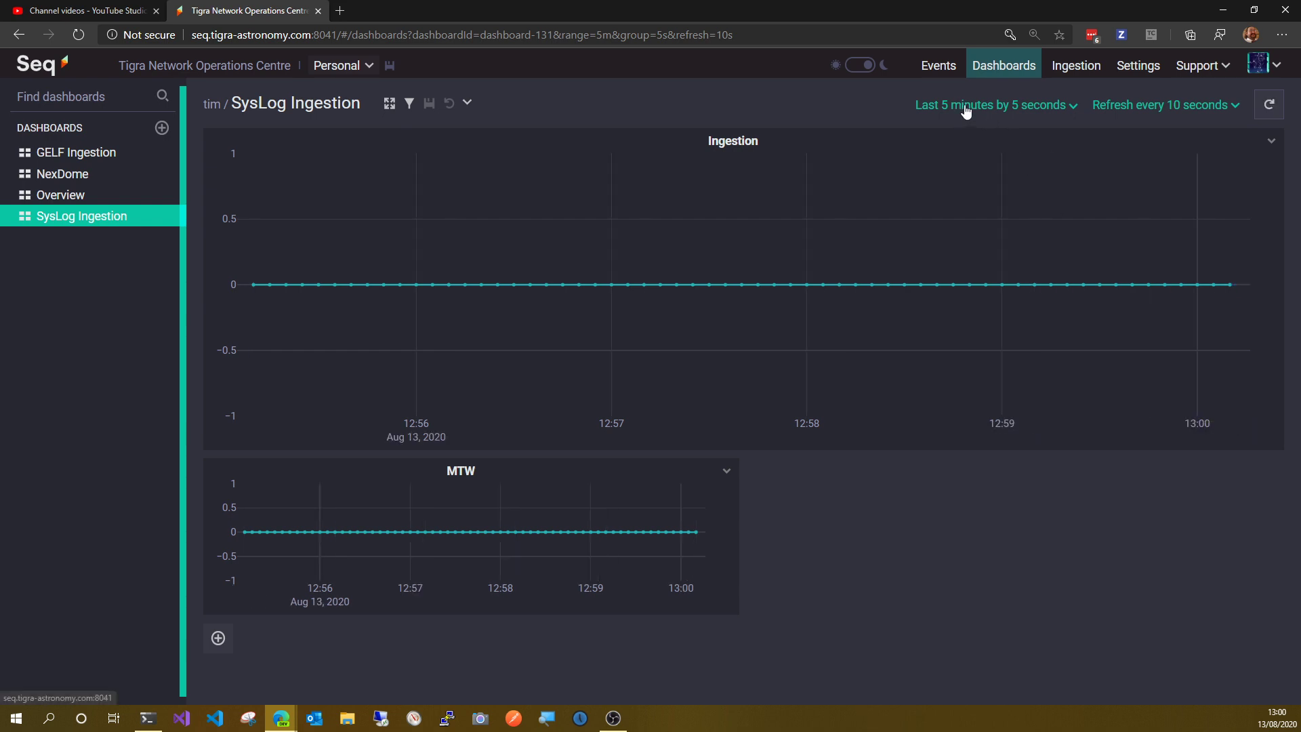
{"action": "mouse_move", "coordinate": [1010, 143]}
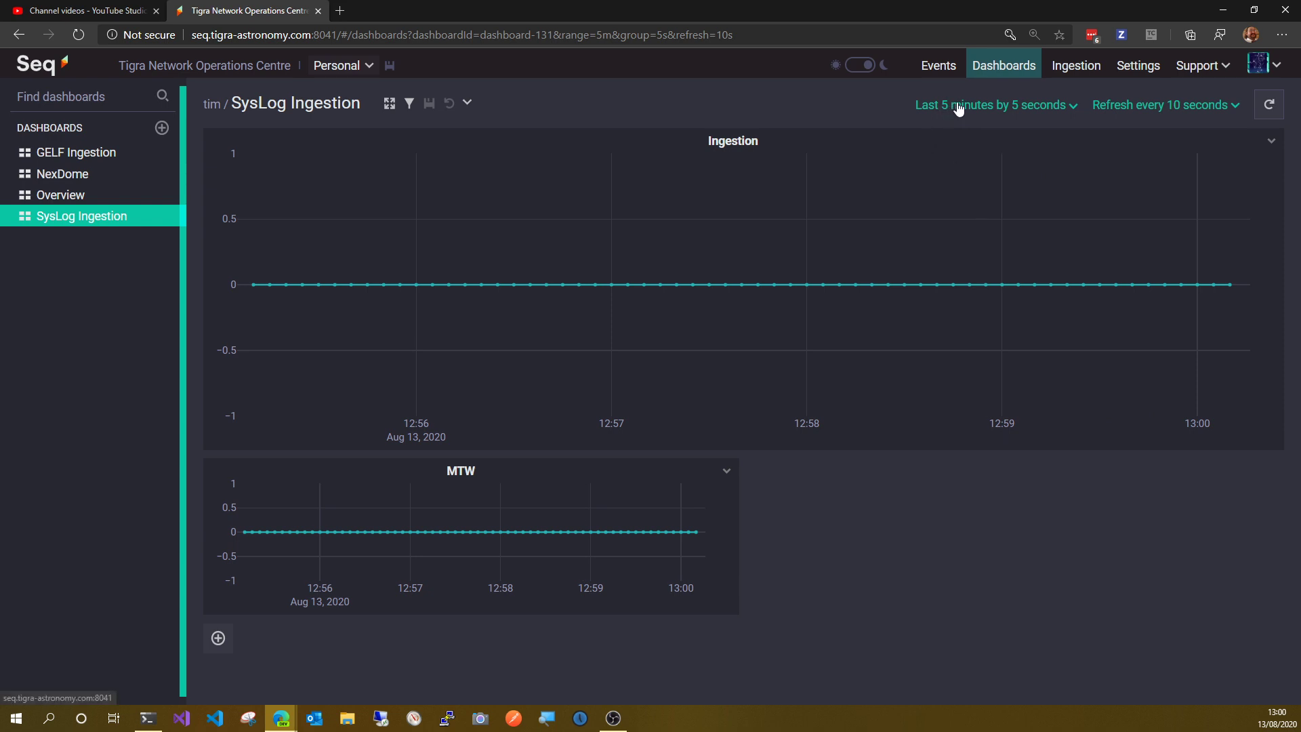
{"action": "mouse_move", "coordinate": [1175, 286]}
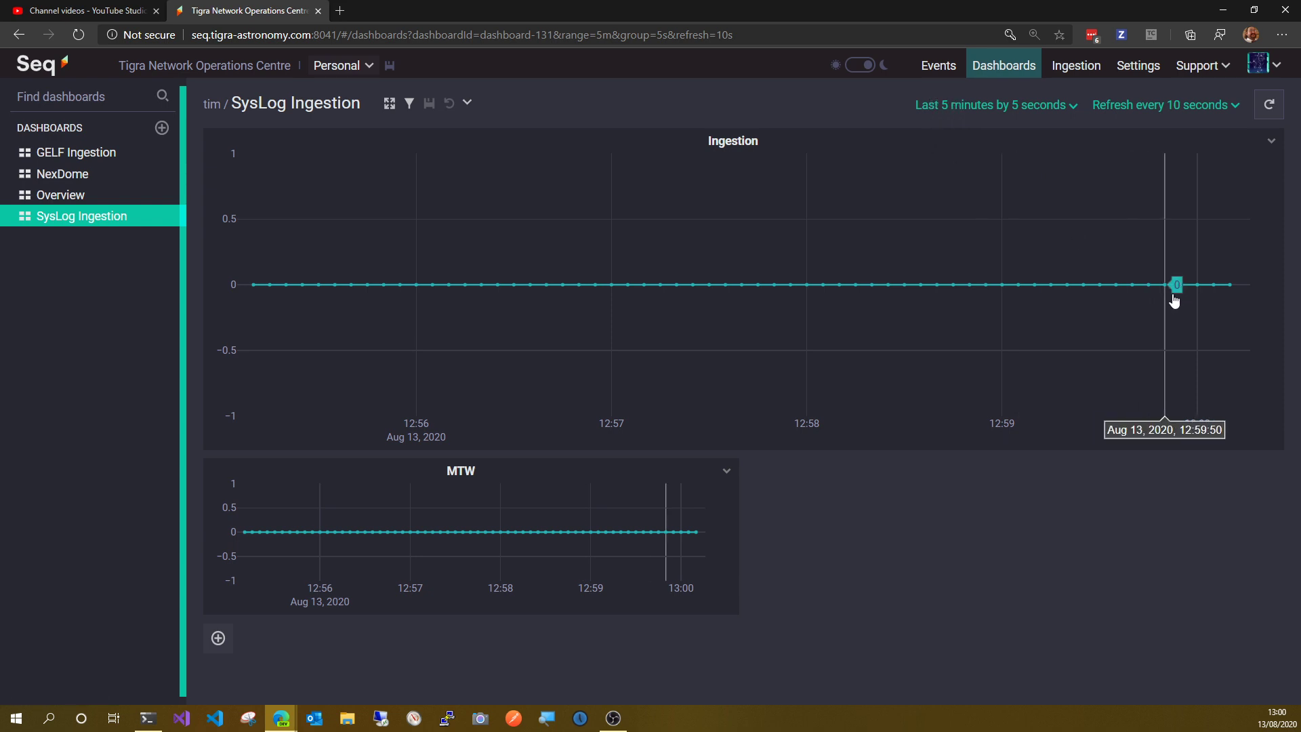
{"action": "mouse_move", "coordinate": [1106, 311]}
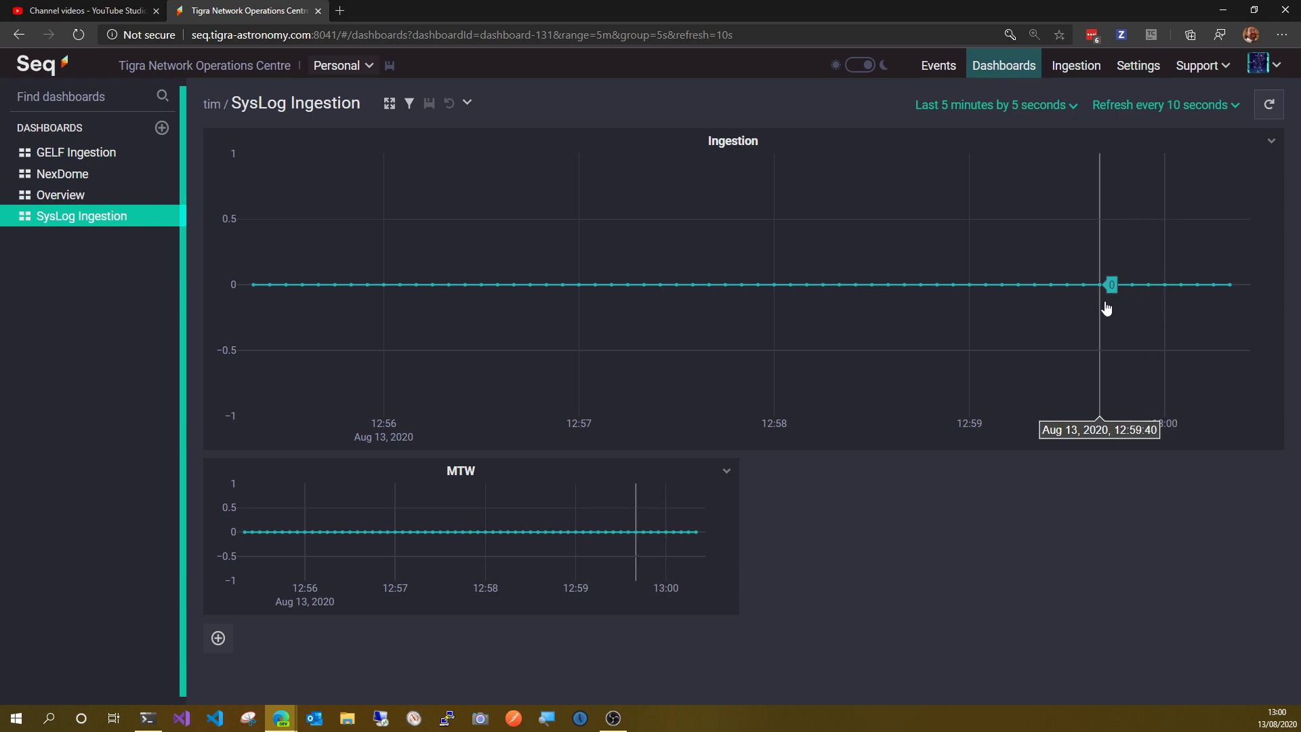
{"action": "mouse_move", "coordinate": [1063, 153]}
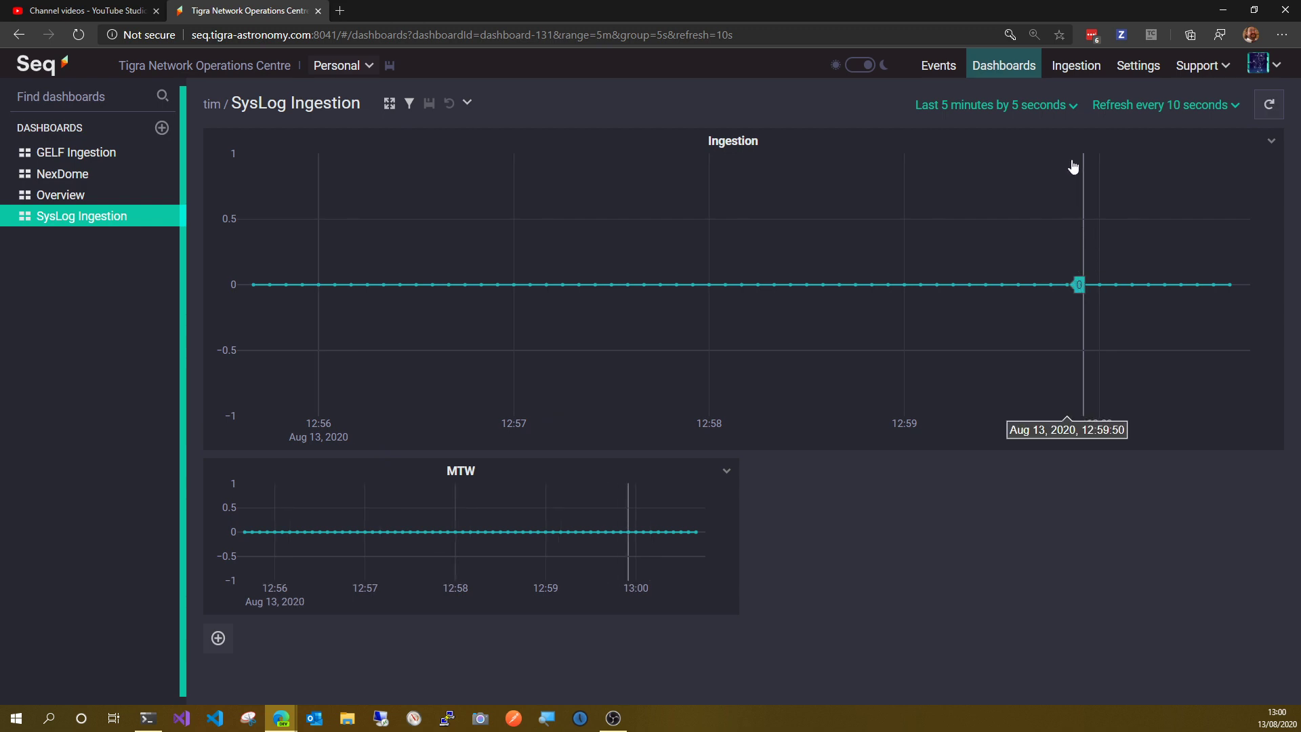
{"action": "mouse_move", "coordinate": [1086, 182]}
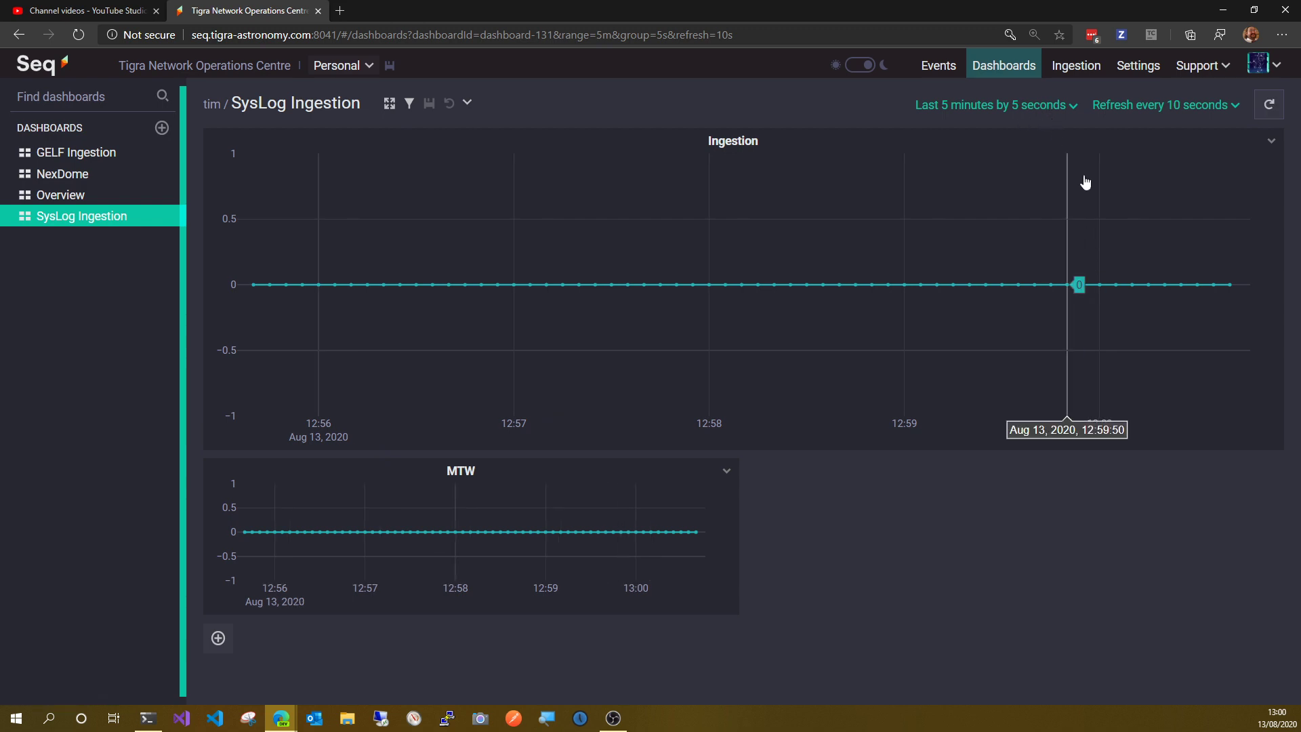
{"action": "mouse_move", "coordinate": [1068, 112]}
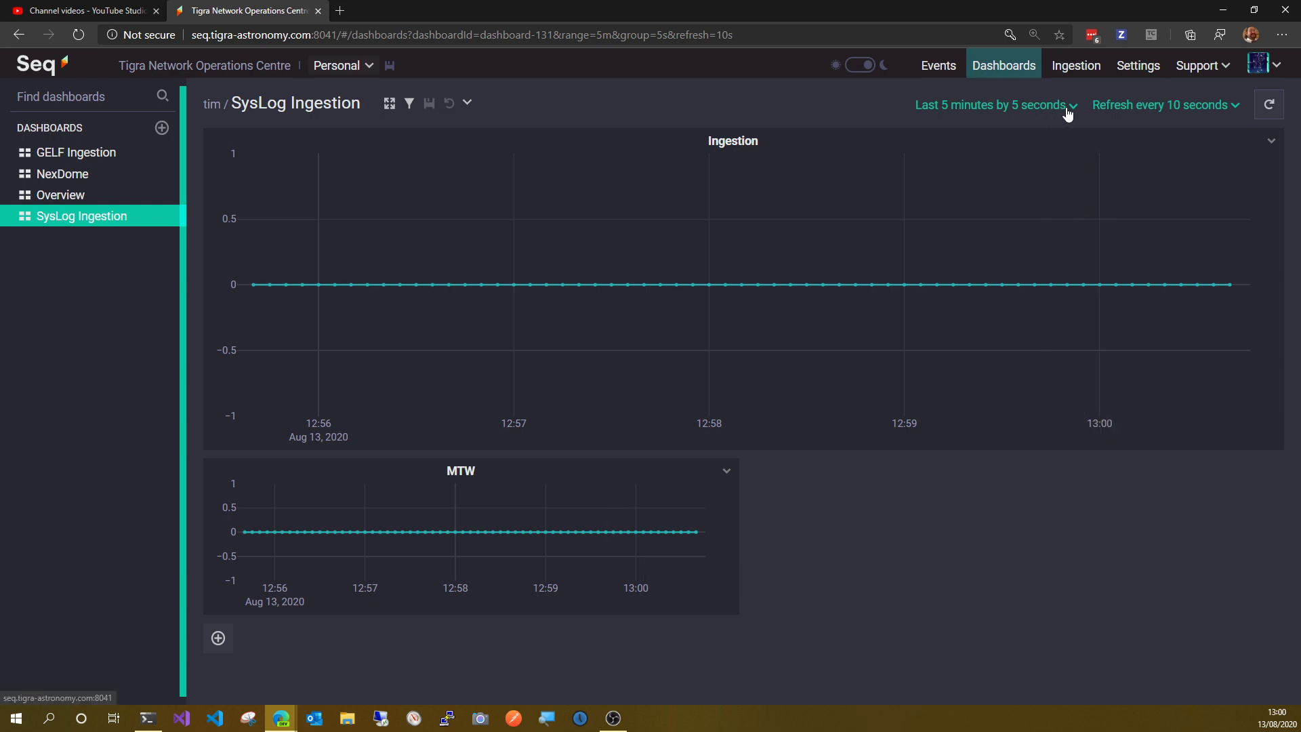
{"action": "left_click", "coordinate": [1076, 65]}
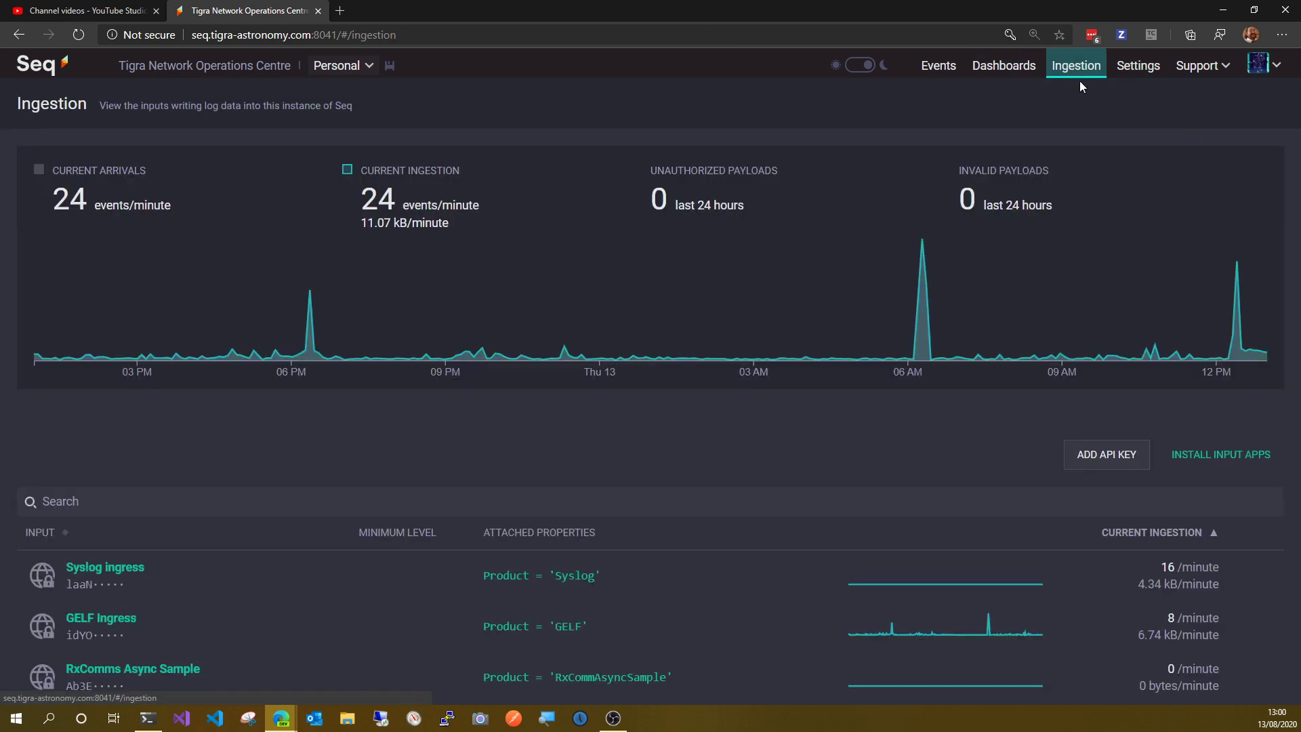
{"action": "mouse_move", "coordinate": [1234, 355]}
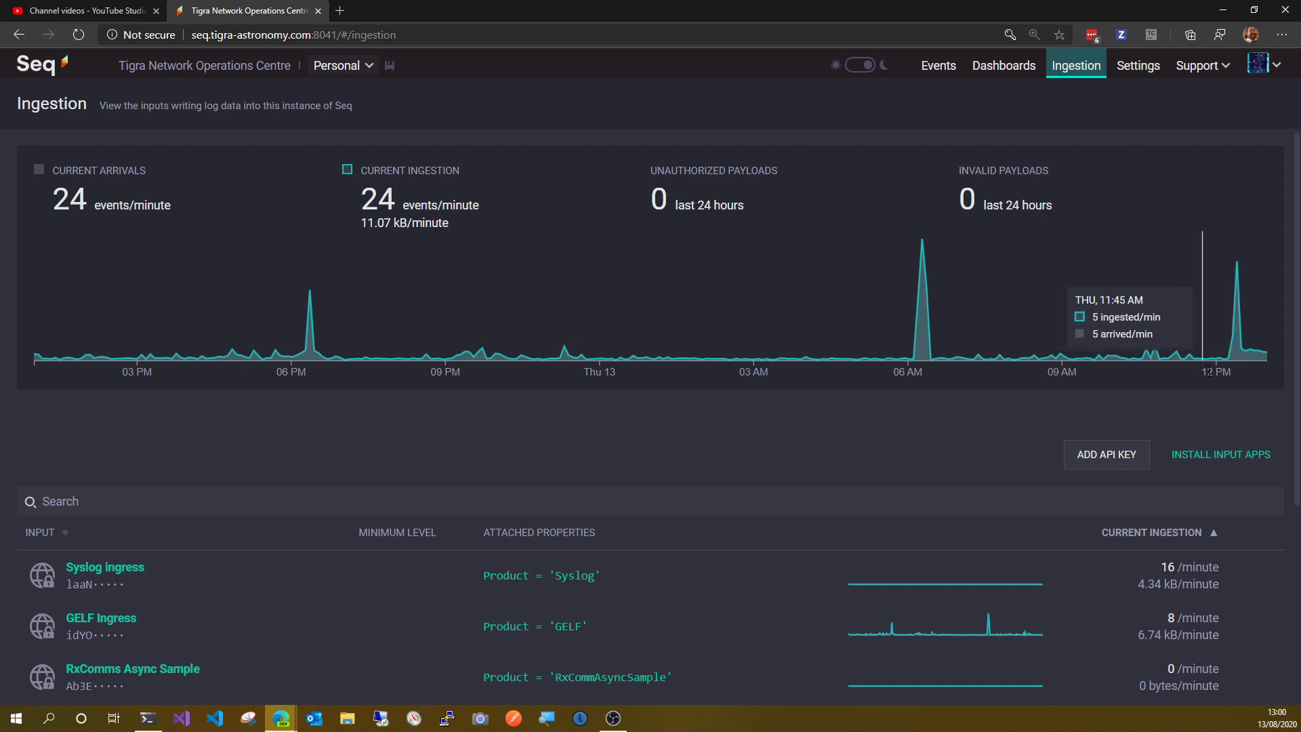
{"action": "mouse_move", "coordinate": [1227, 370]}
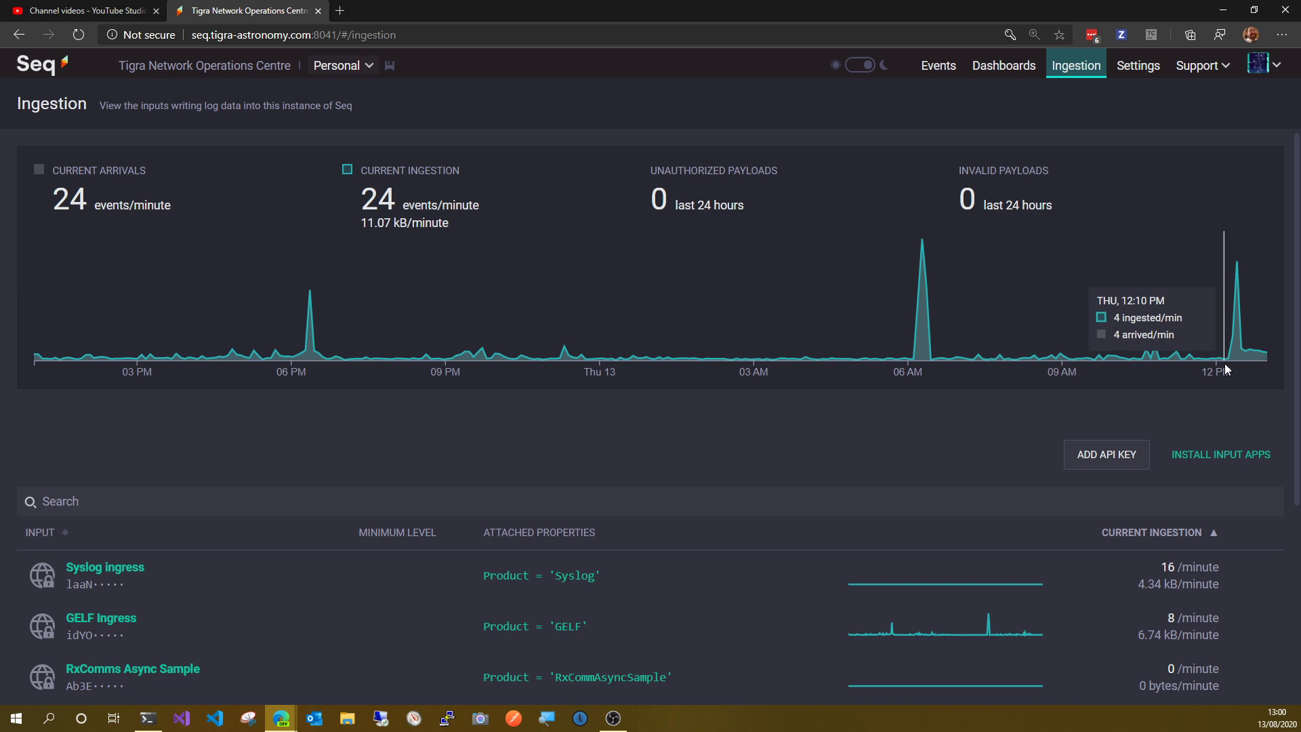
{"action": "mouse_move", "coordinate": [1238, 366]}
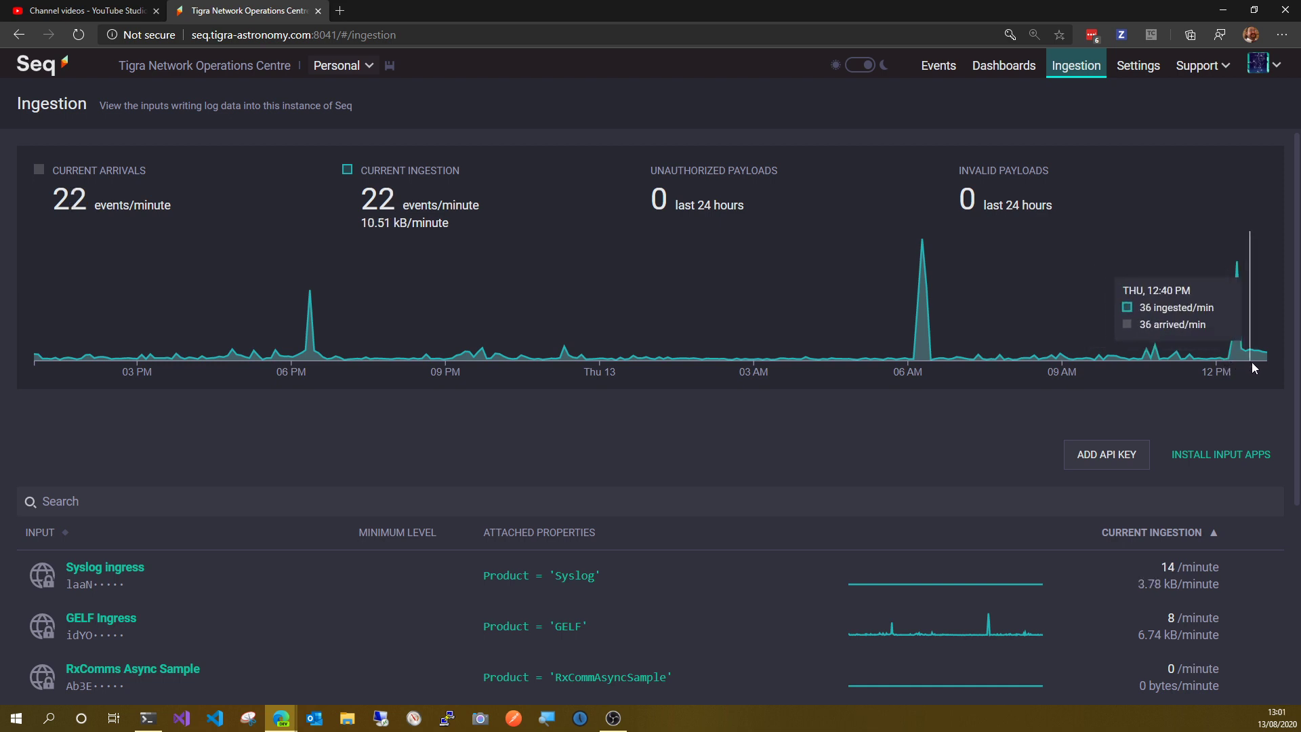
{"action": "mouse_move", "coordinate": [1243, 377]}
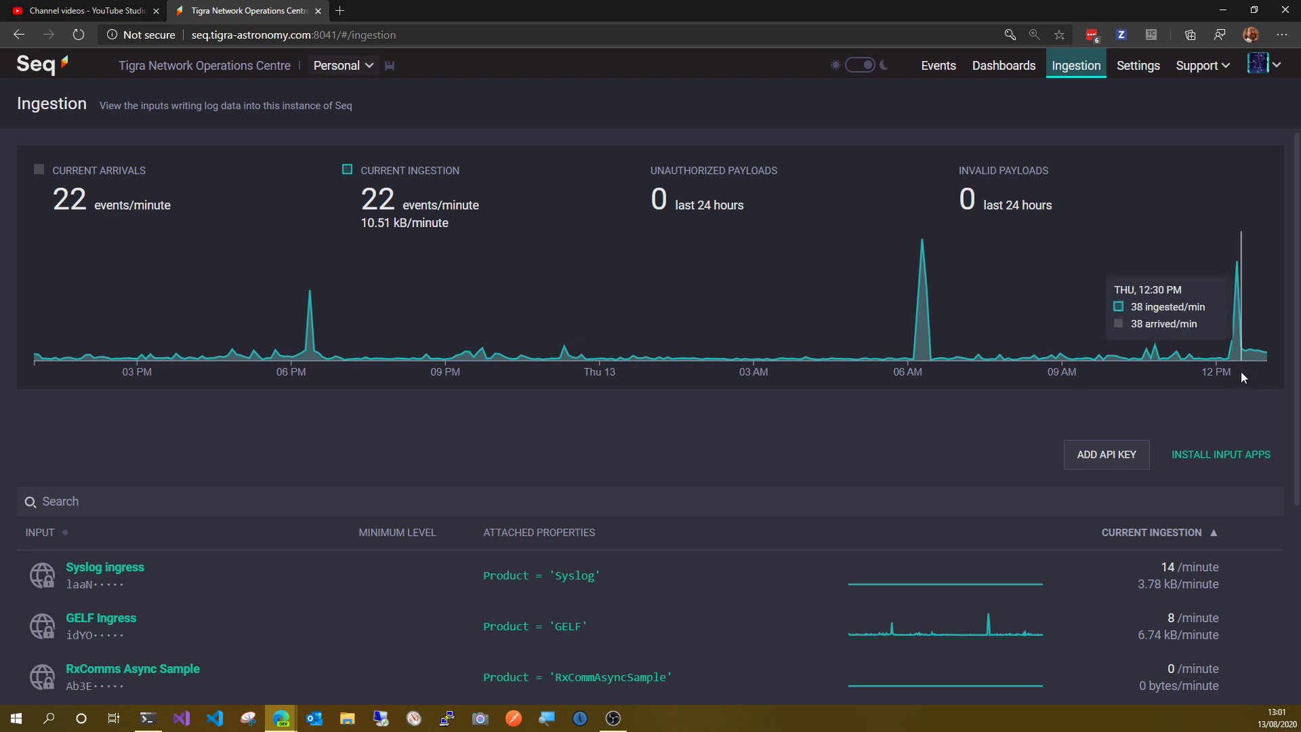
{"action": "mouse_move", "coordinate": [1250, 377]}
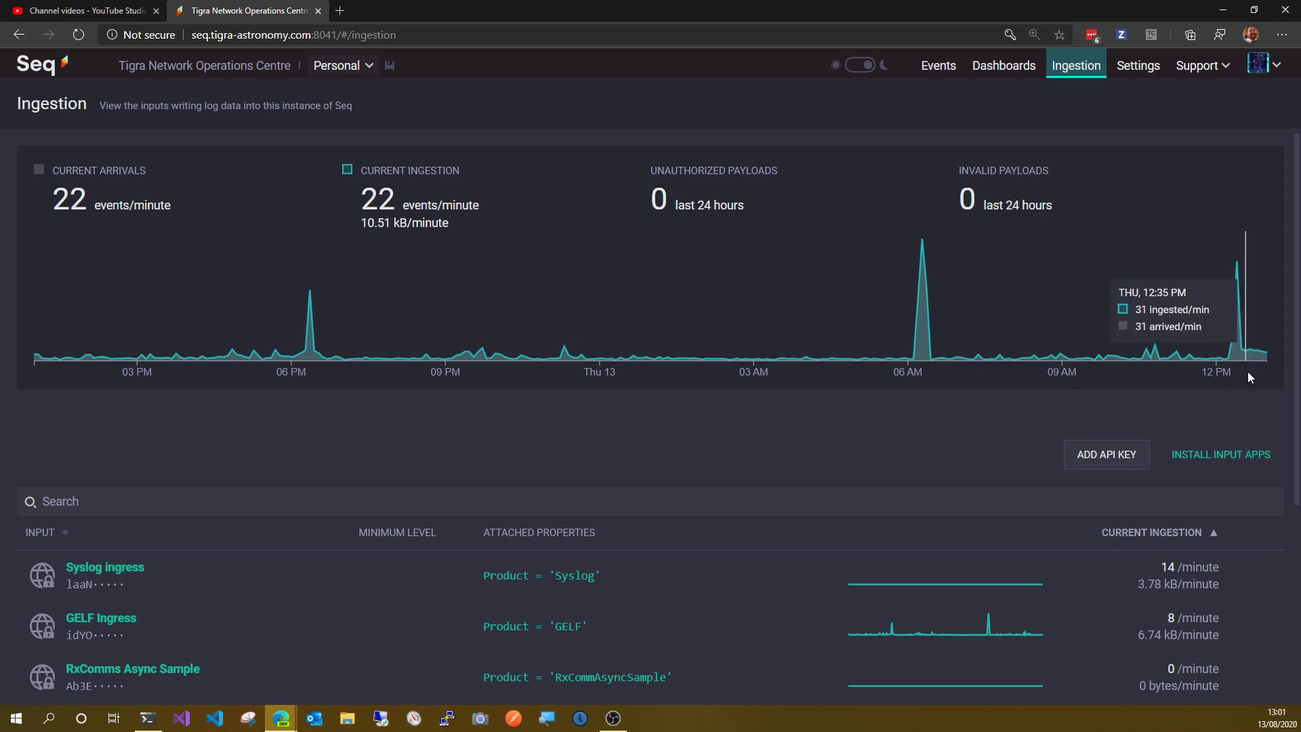
{"action": "mouse_move", "coordinate": [1238, 383]}
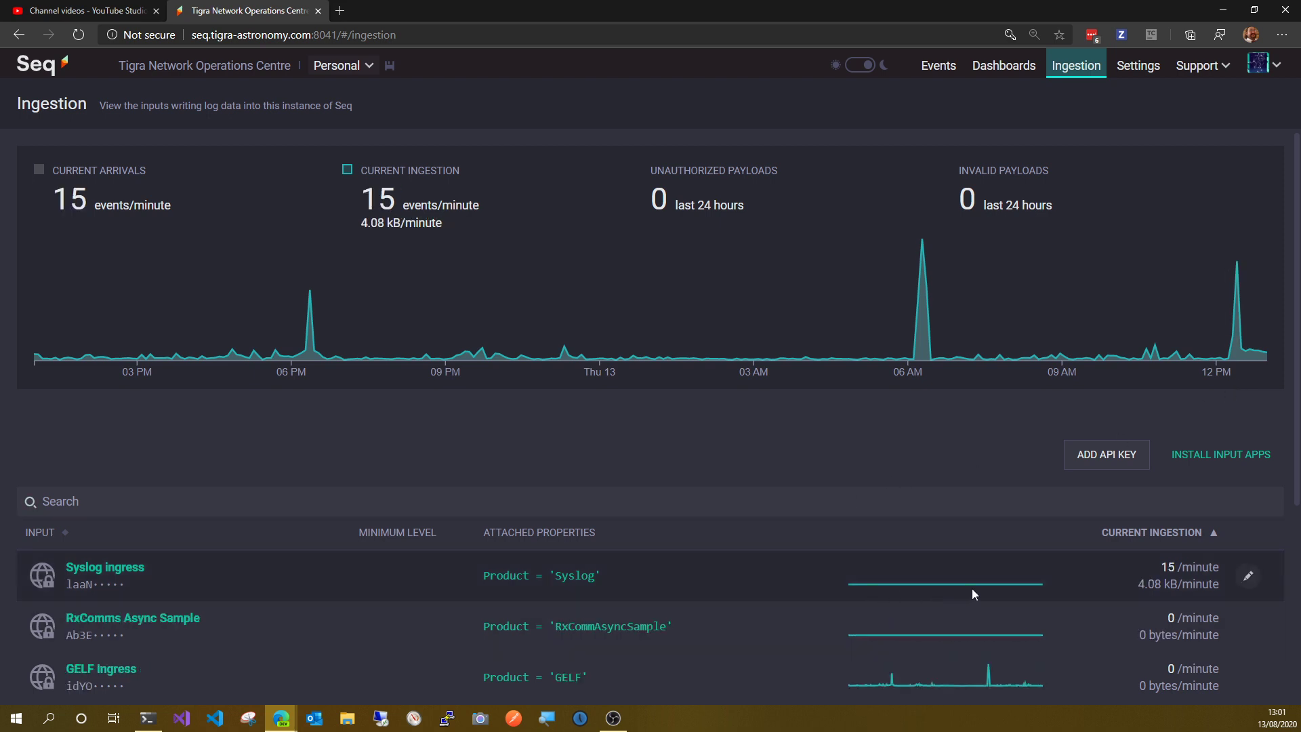
{"action": "mouse_move", "coordinate": [1001, 607]}
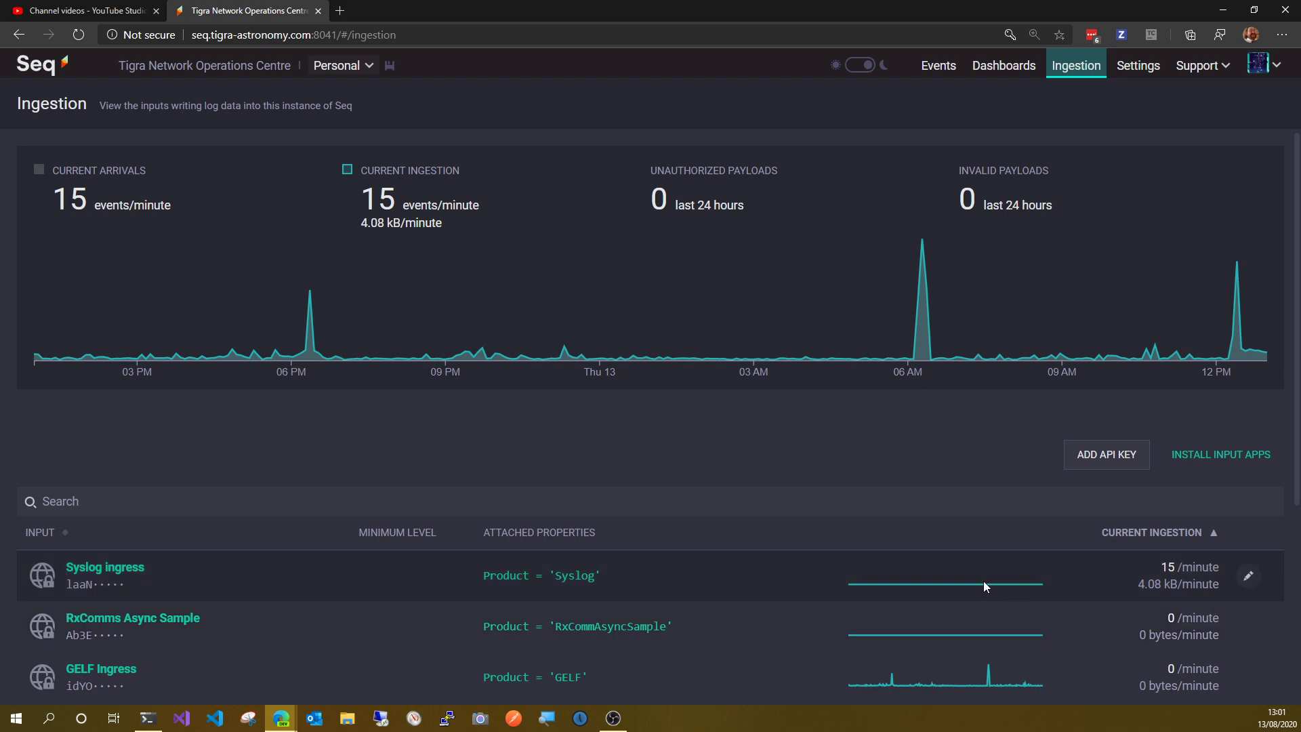
{"action": "mouse_move", "coordinate": [1013, 599]}
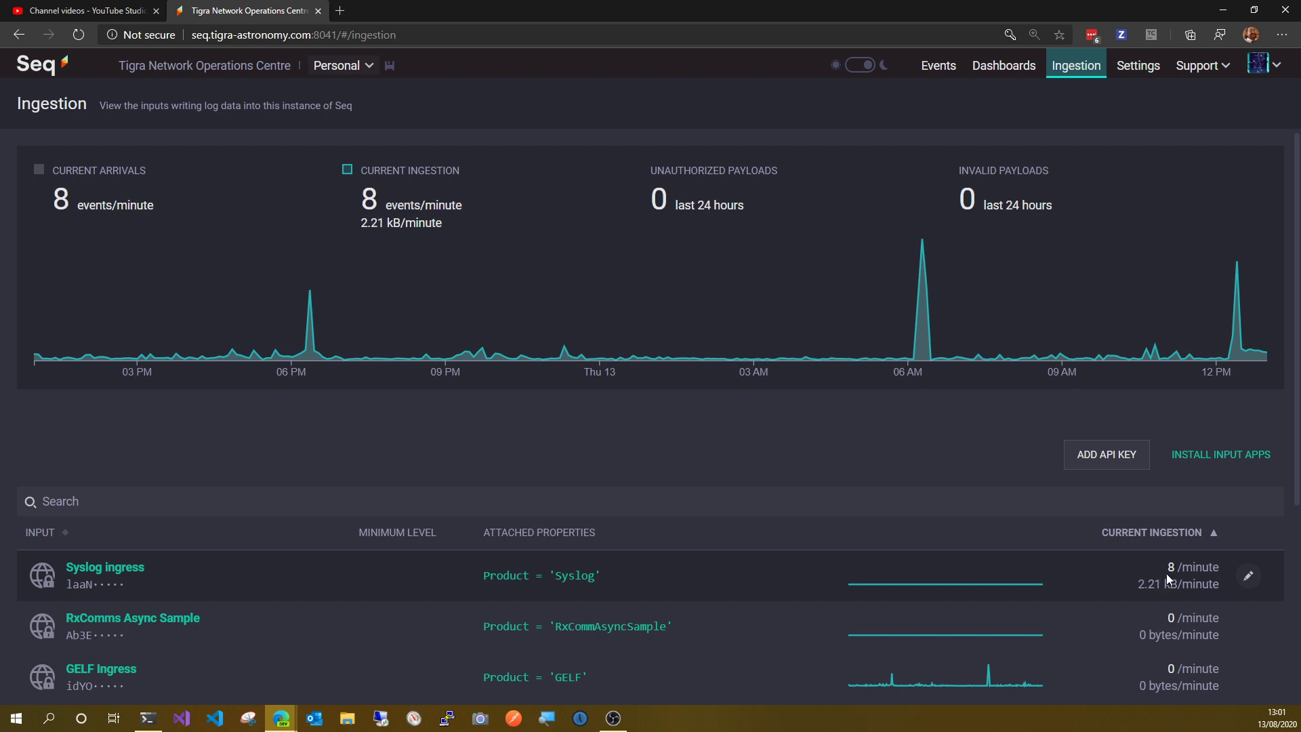
{"action": "mouse_move", "coordinate": [1050, 585]}
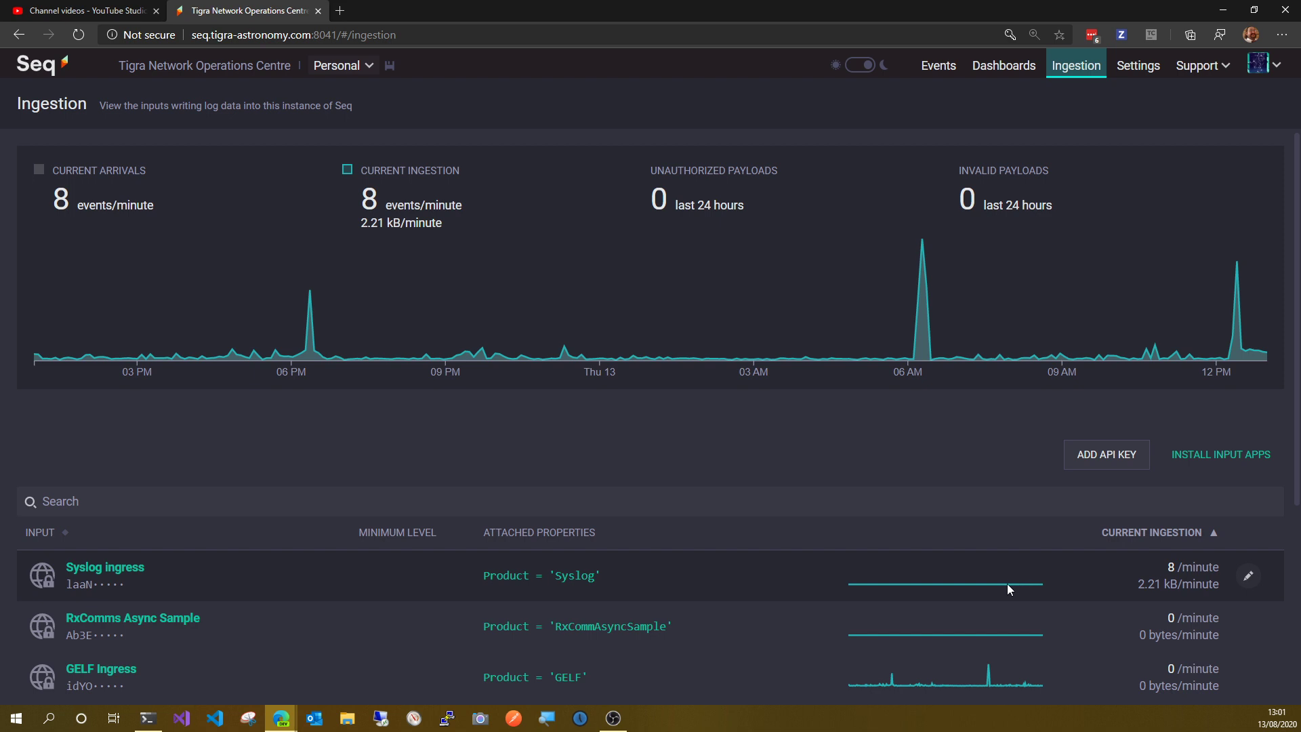
{"action": "mouse_move", "coordinate": [1105, 639]}
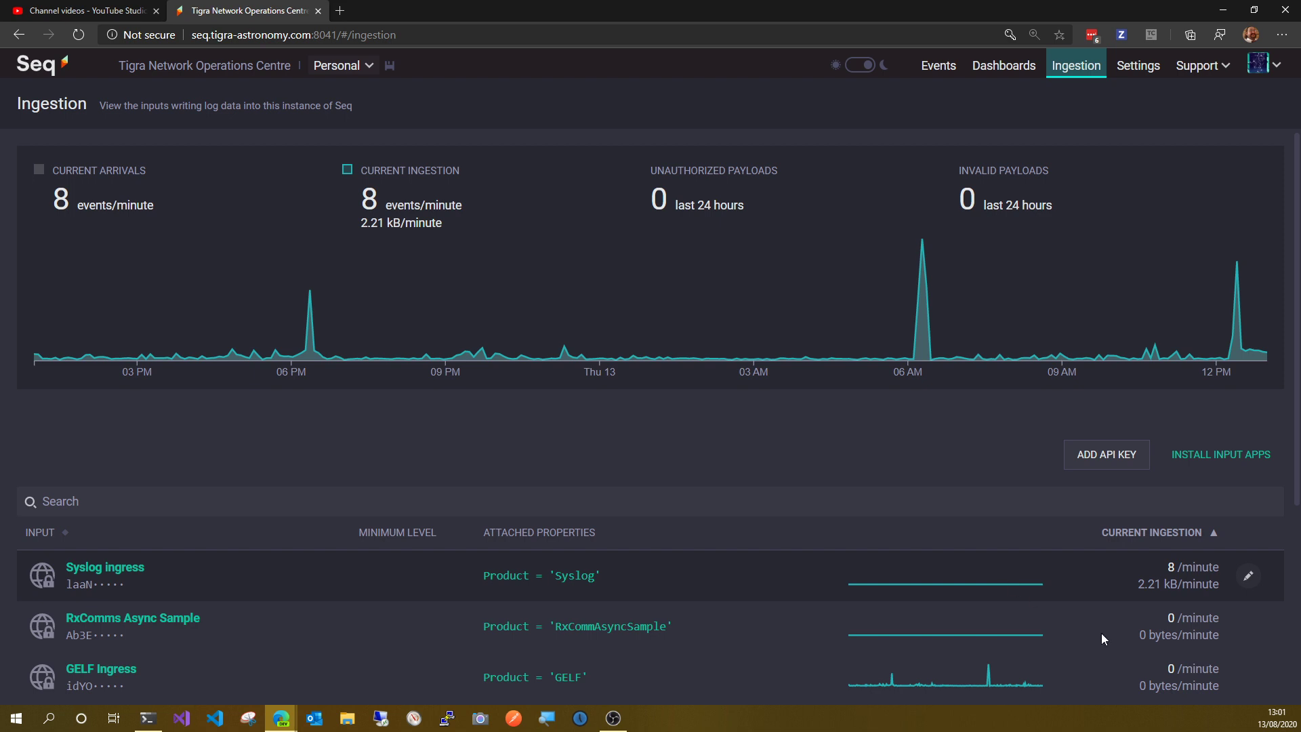